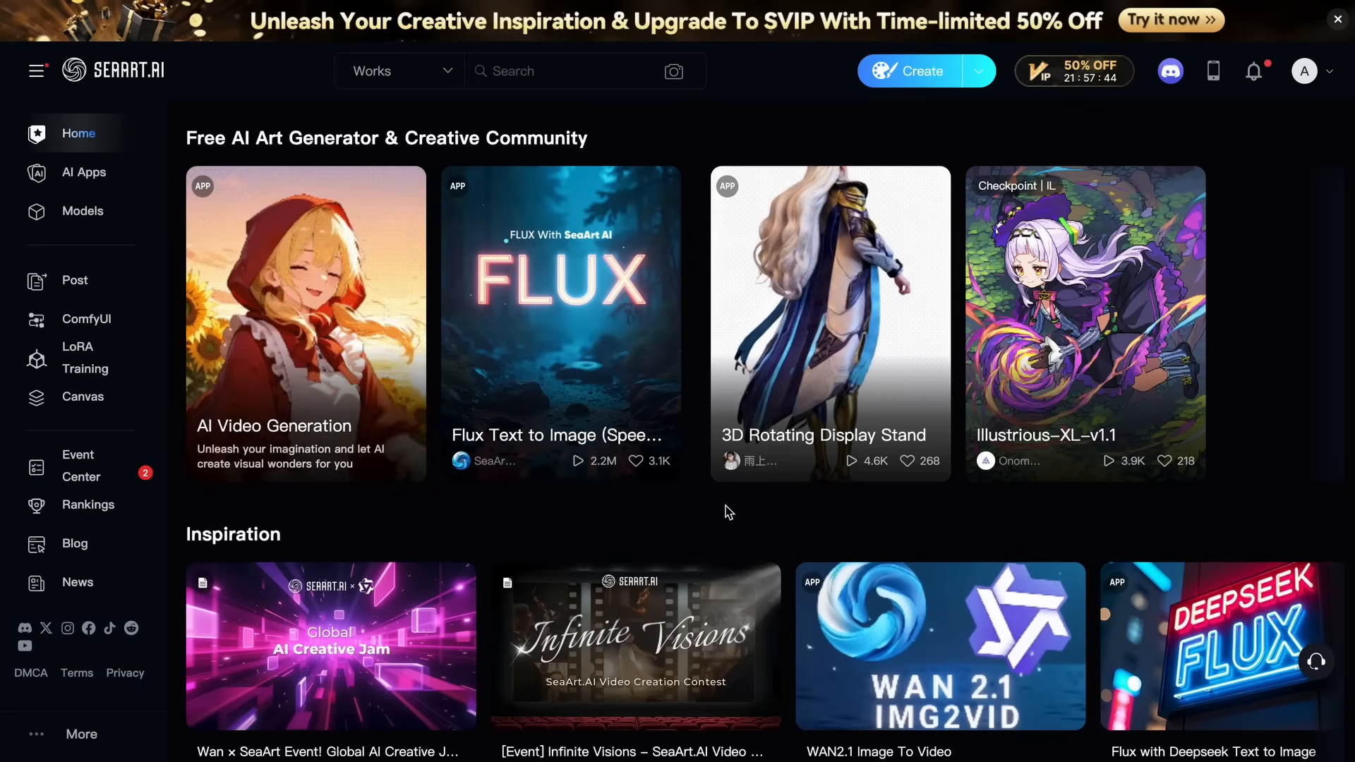
# Show SeaArt's creation menu listing Create Image and DeepSeek R1.
pyautogui.click(980, 70)
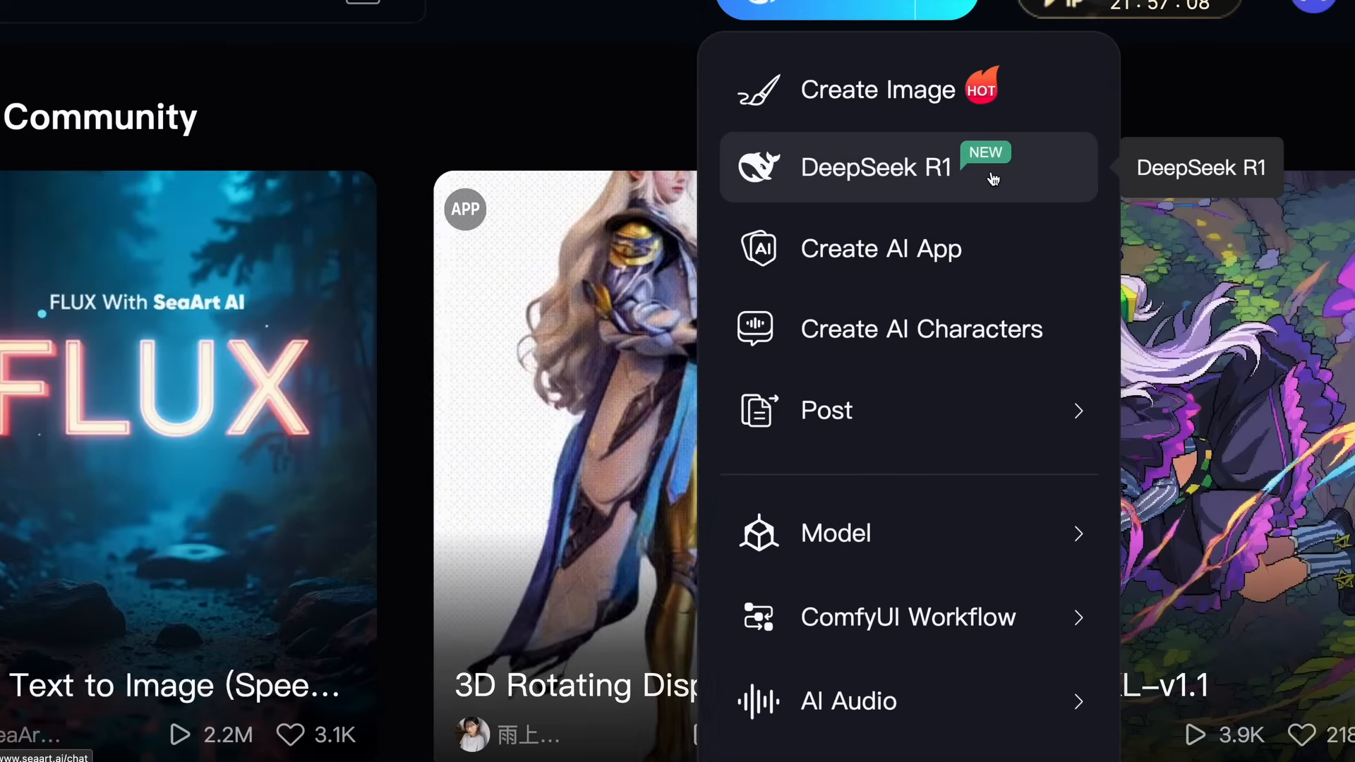
# Ask DeepSeek R1 "Which is bigger 9.9 or 9.11?".
pyautogui.click(876, 167)
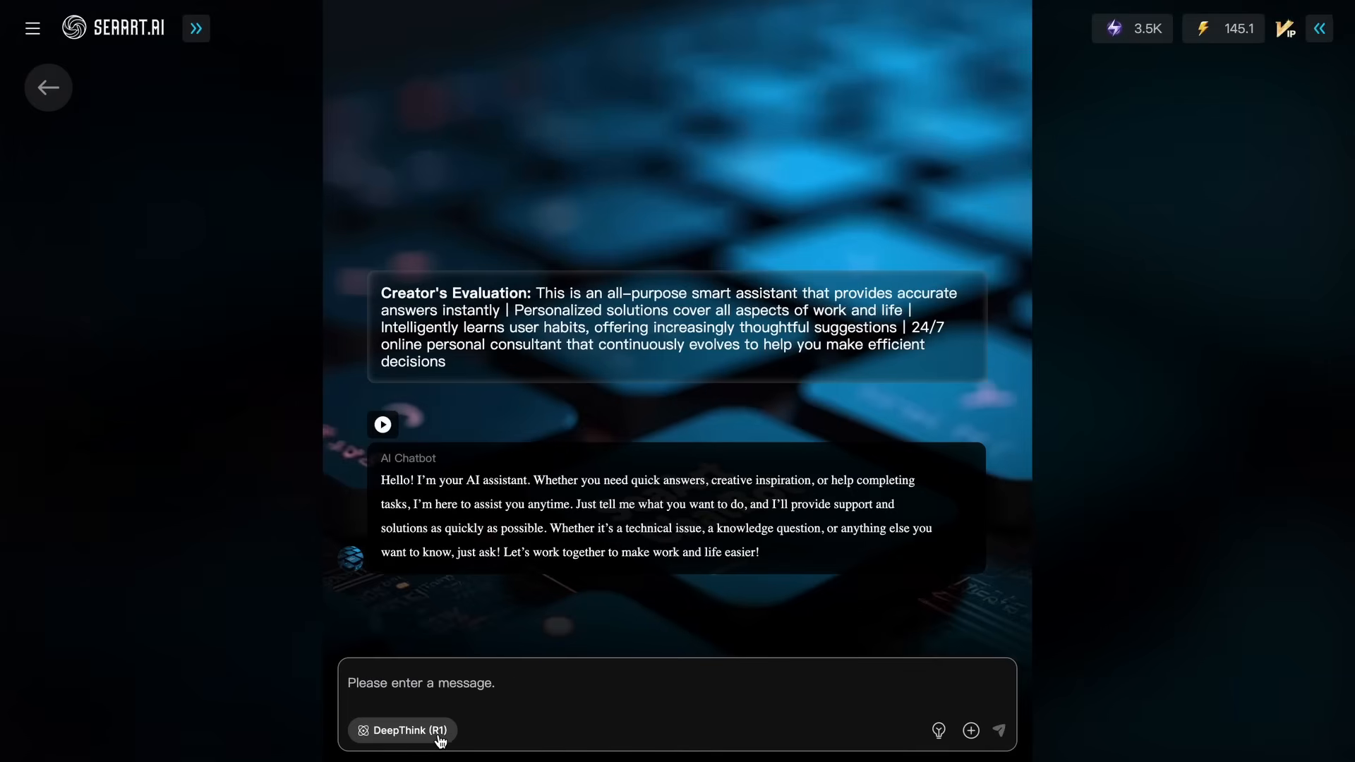
pyautogui.write('Which is bigger 9.9 or')
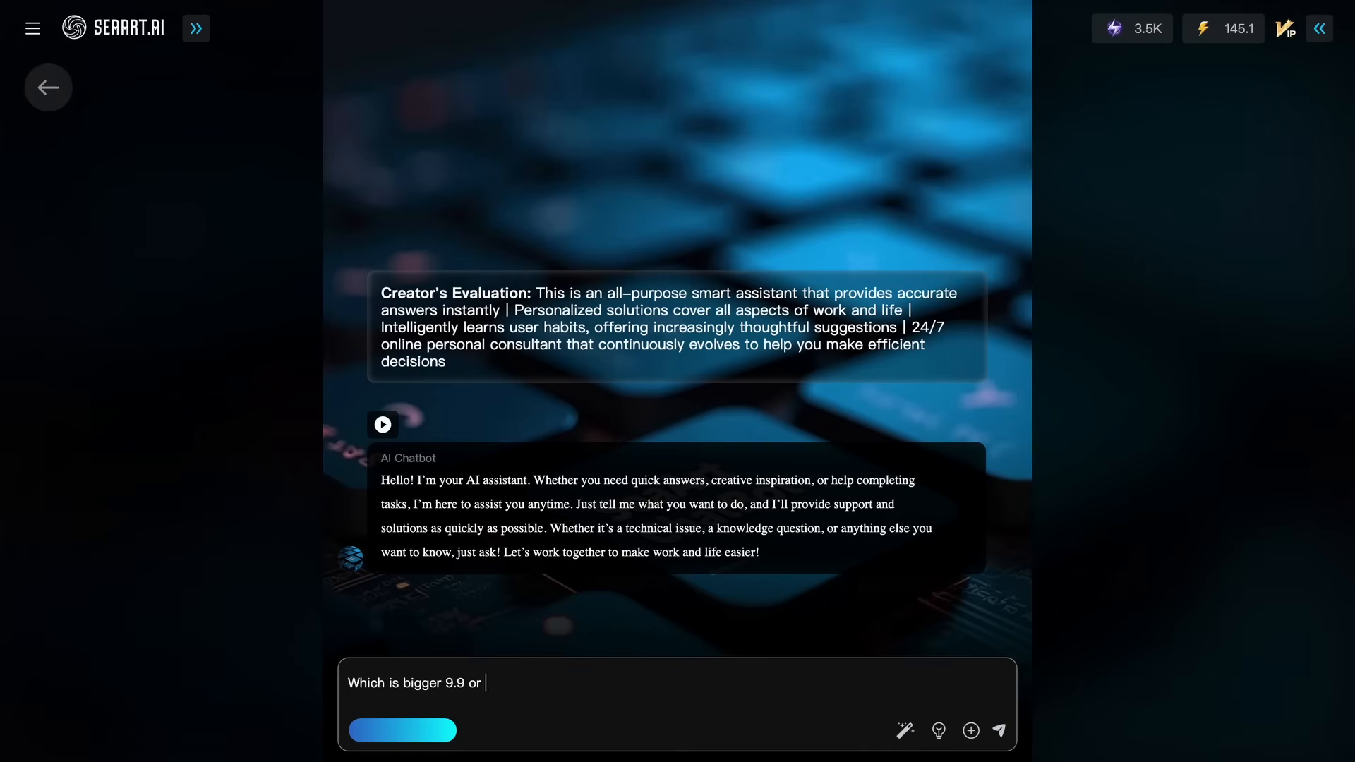
pyautogui.click(998, 731)
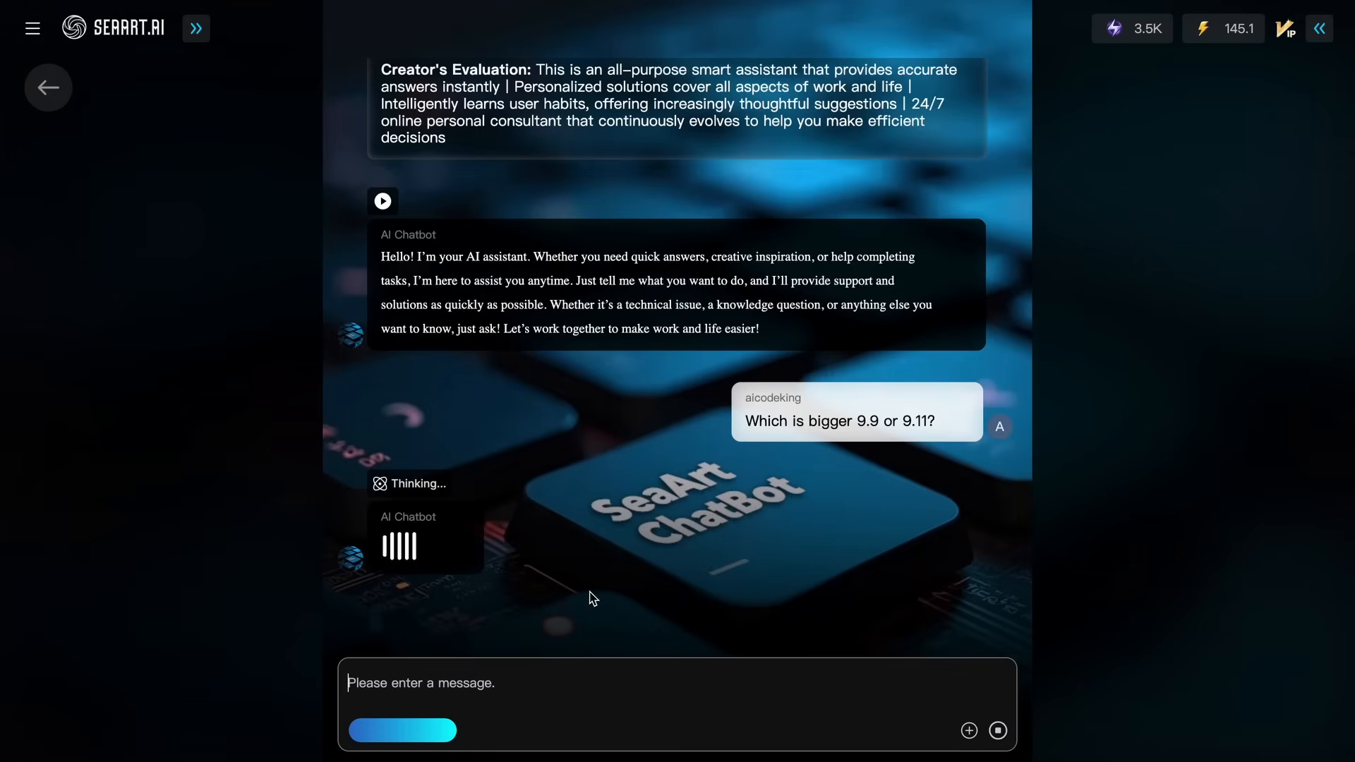
pyautogui.moveTo(561, 498)
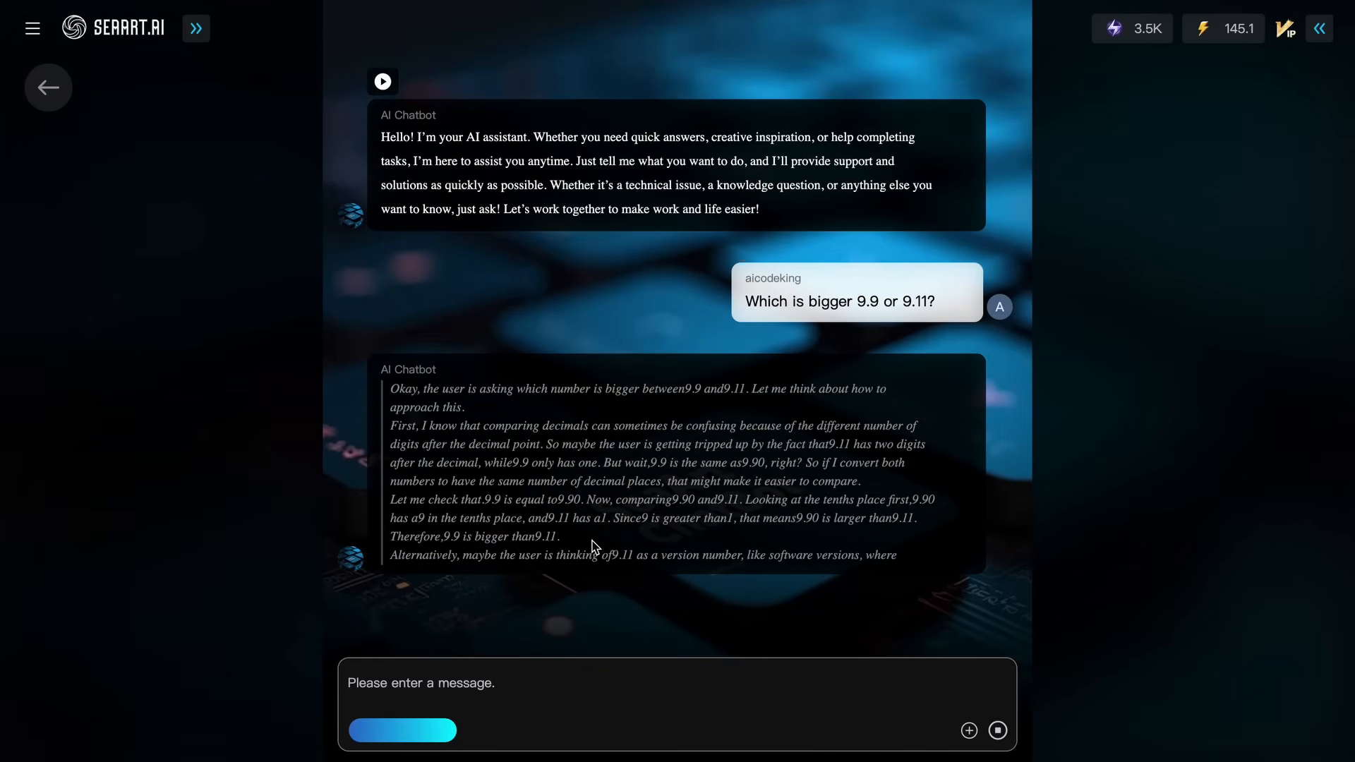
# Read through the reasoning to the conclusion that 9.9 is larger, highlighting the final sentence.
pyautogui.scroll(-3)
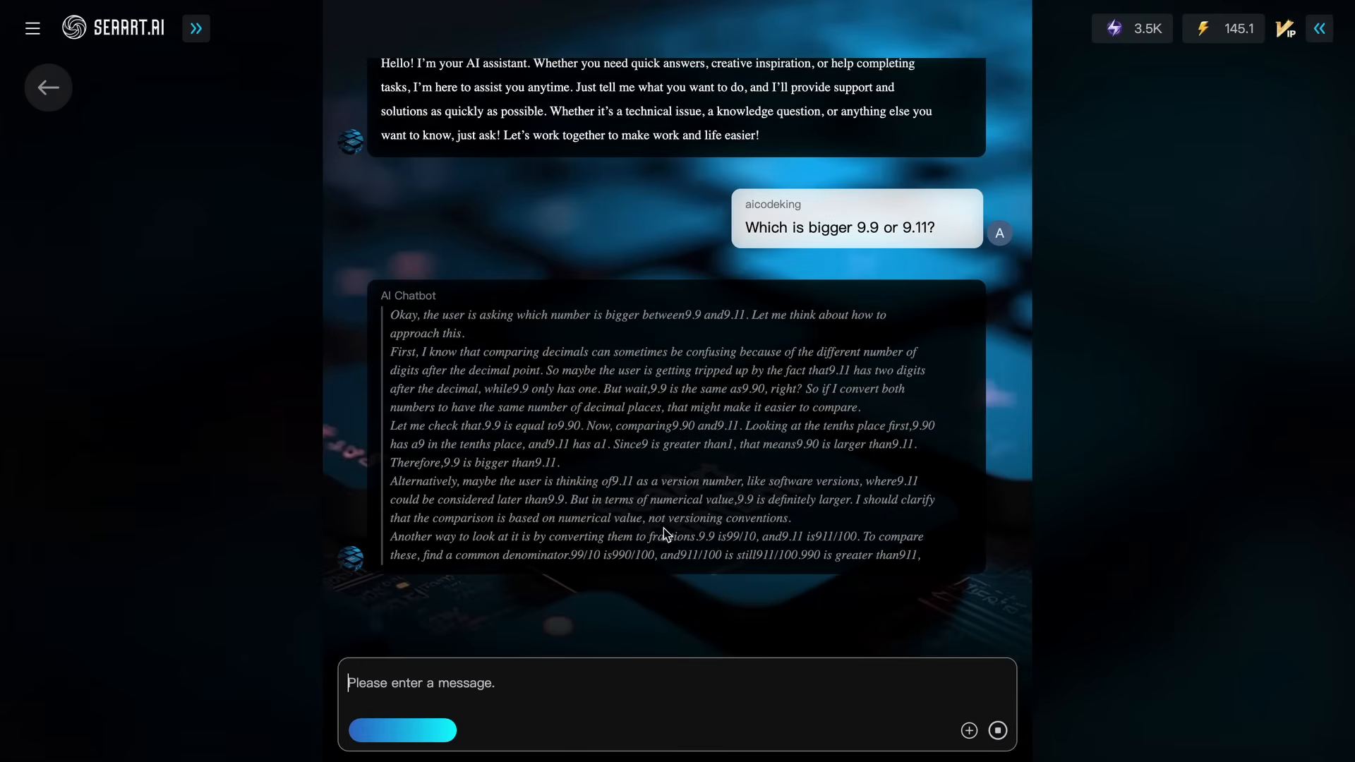
pyautogui.scroll(-3)
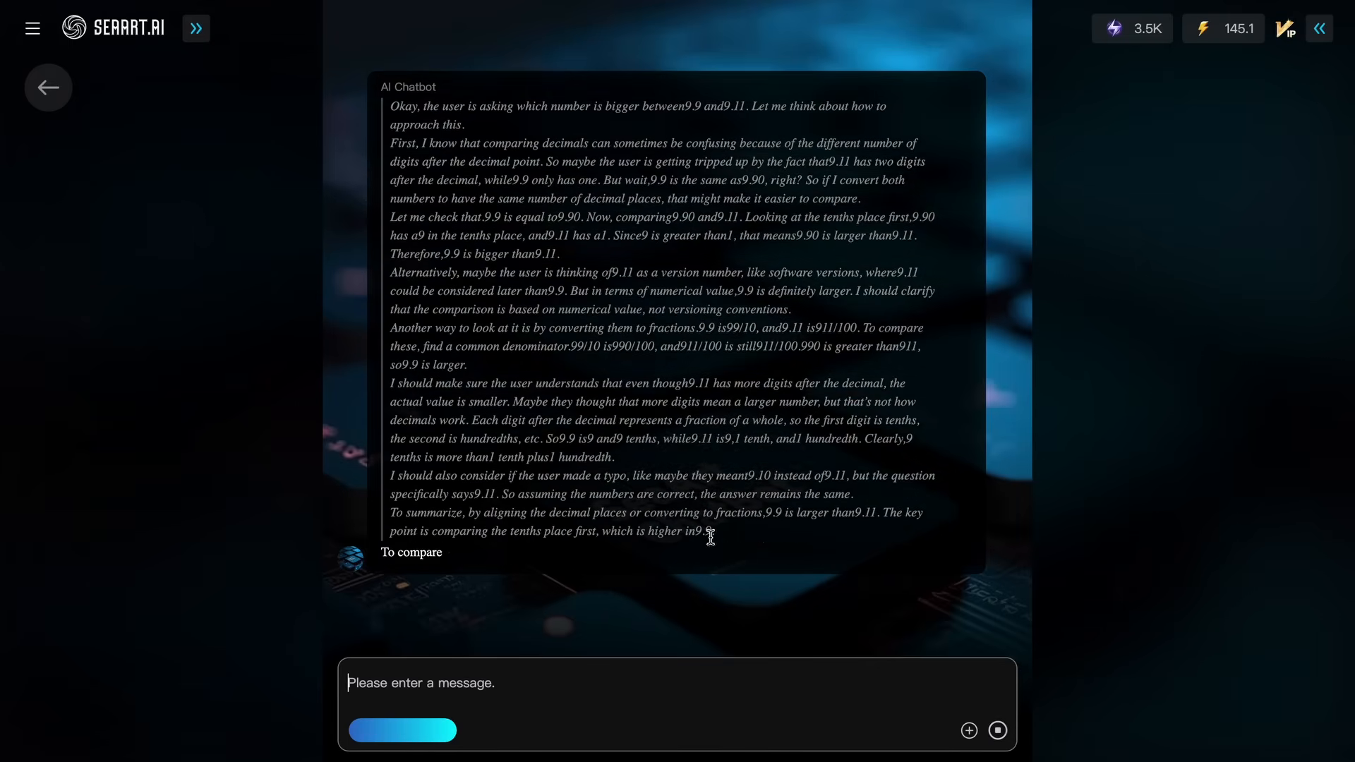
pyautogui.scroll(-3)
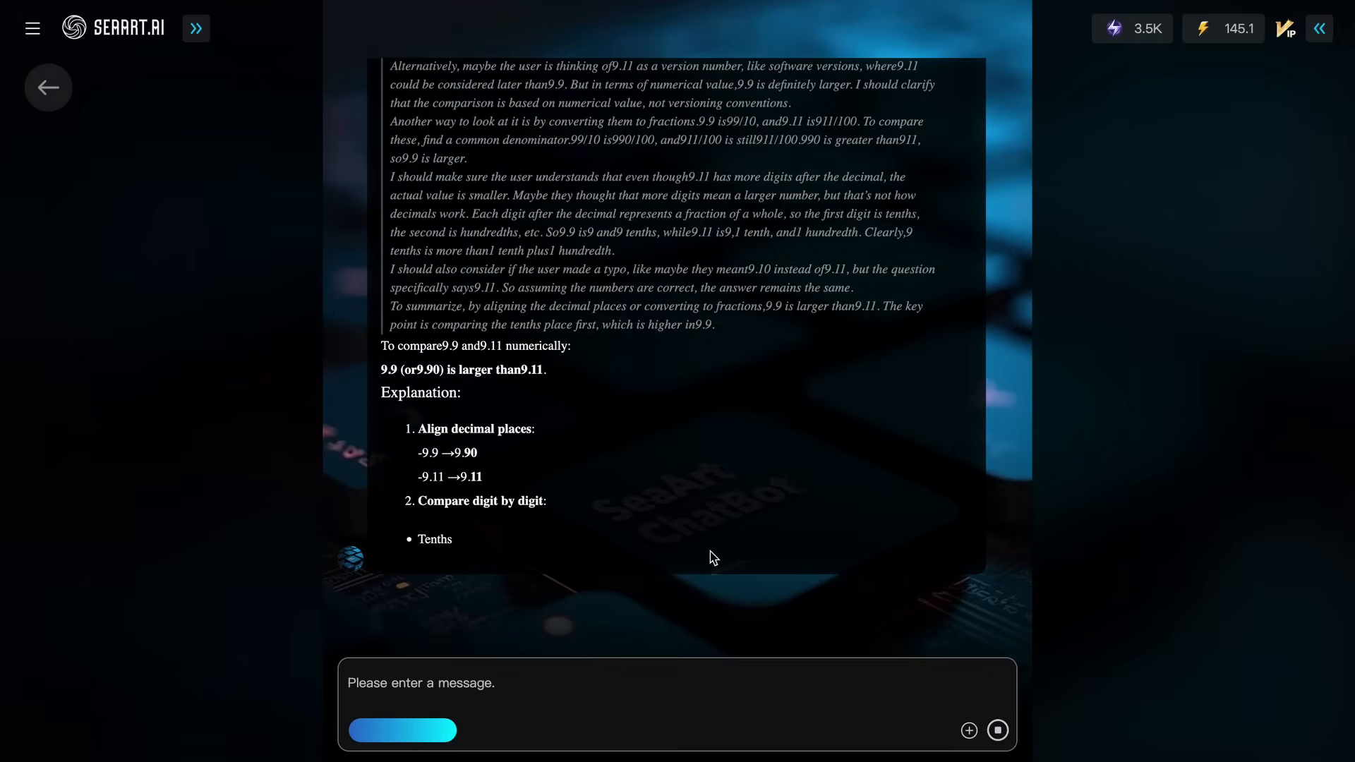
pyautogui.scroll(-3)
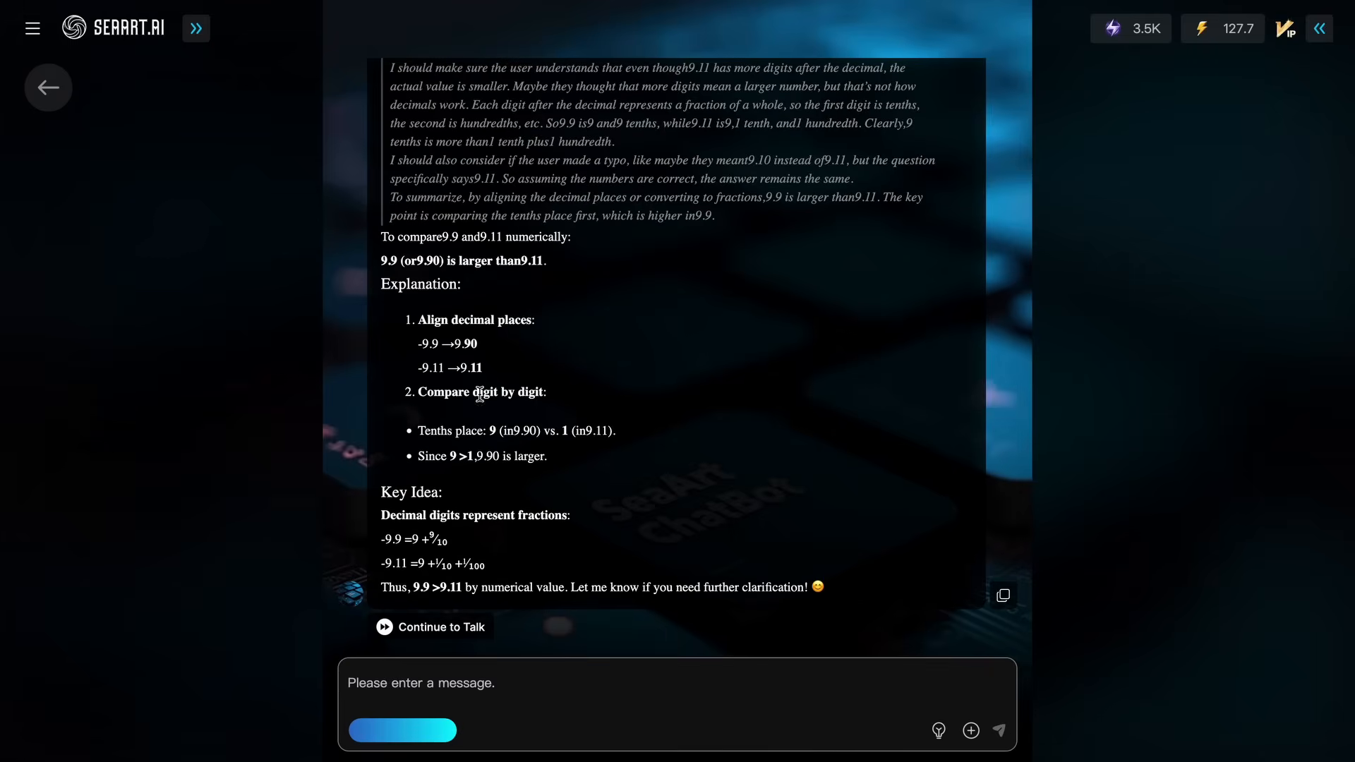
pyautogui.moveTo(382, 587); pyautogui.dragTo(651, 587)
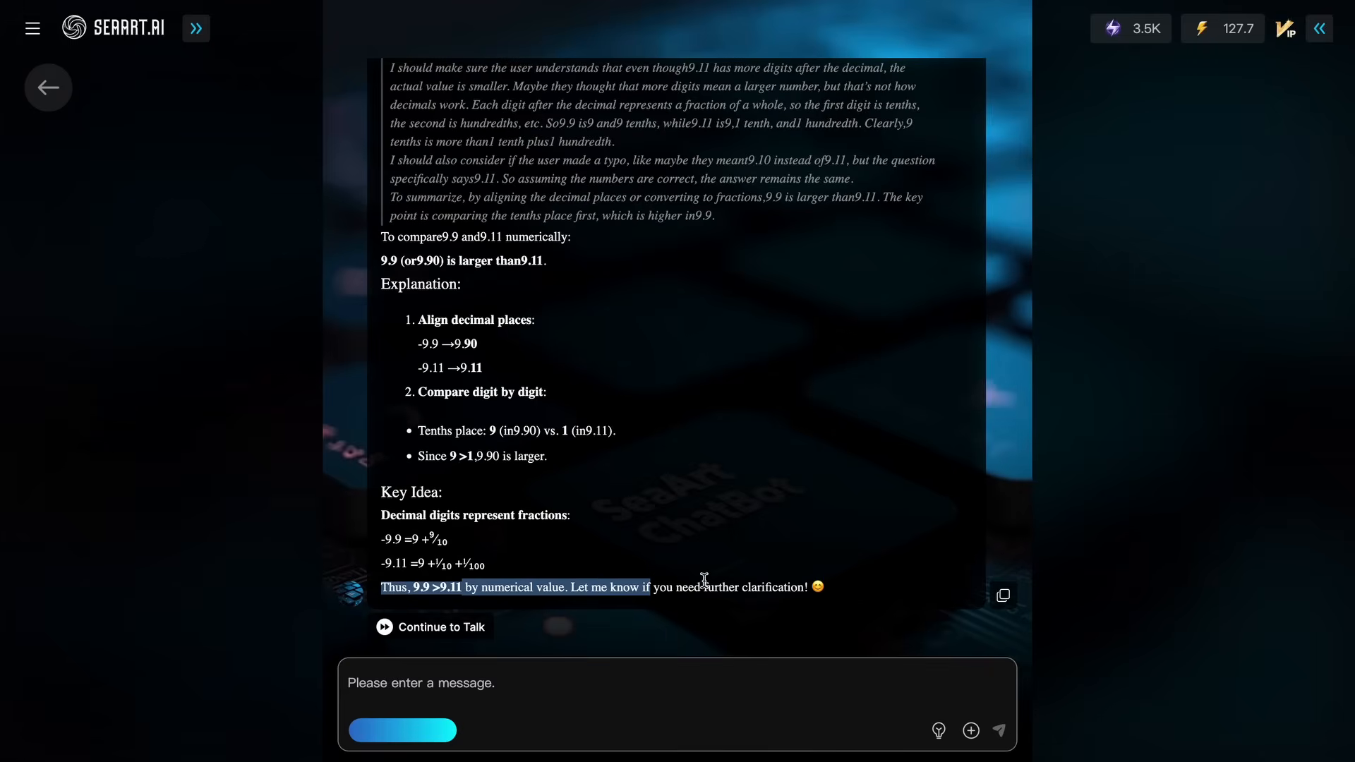
pyautogui.click(836, 551)
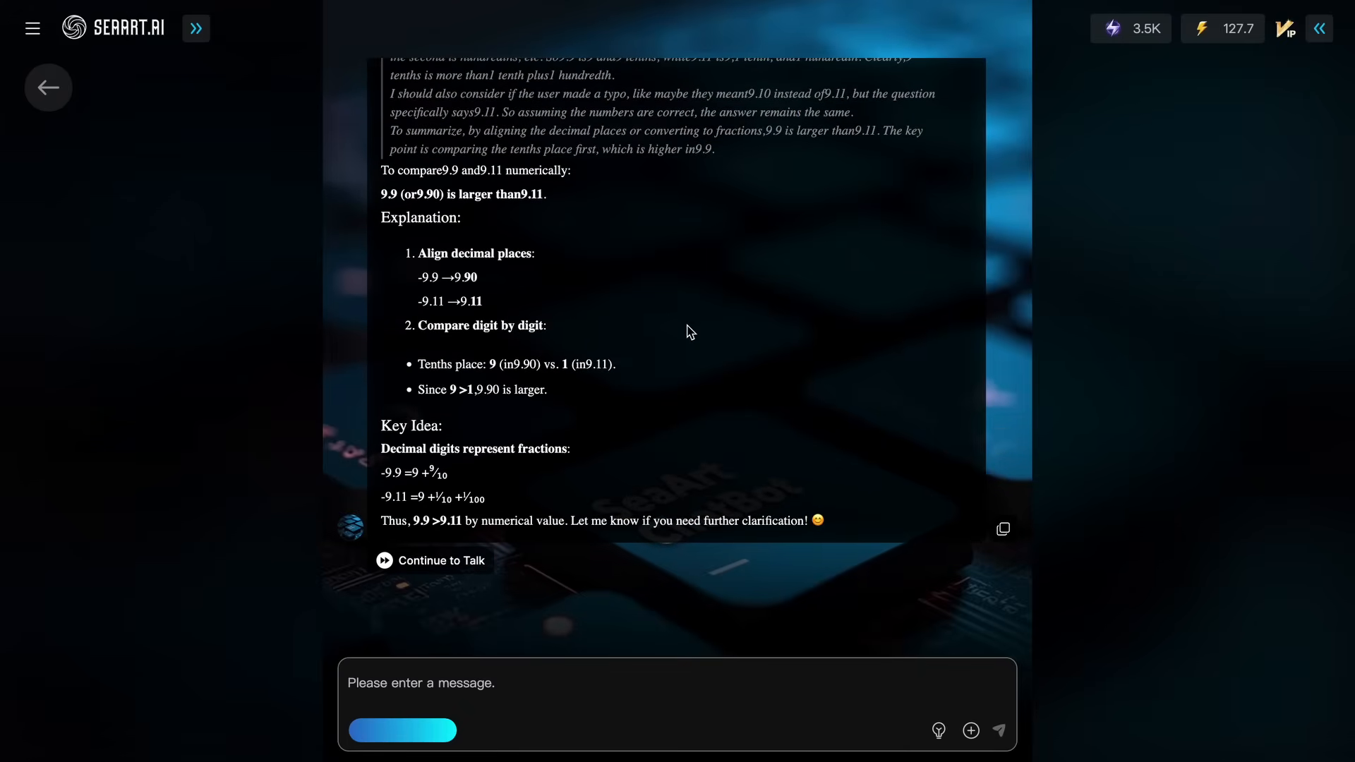
pyautogui.moveTo(442, 245)
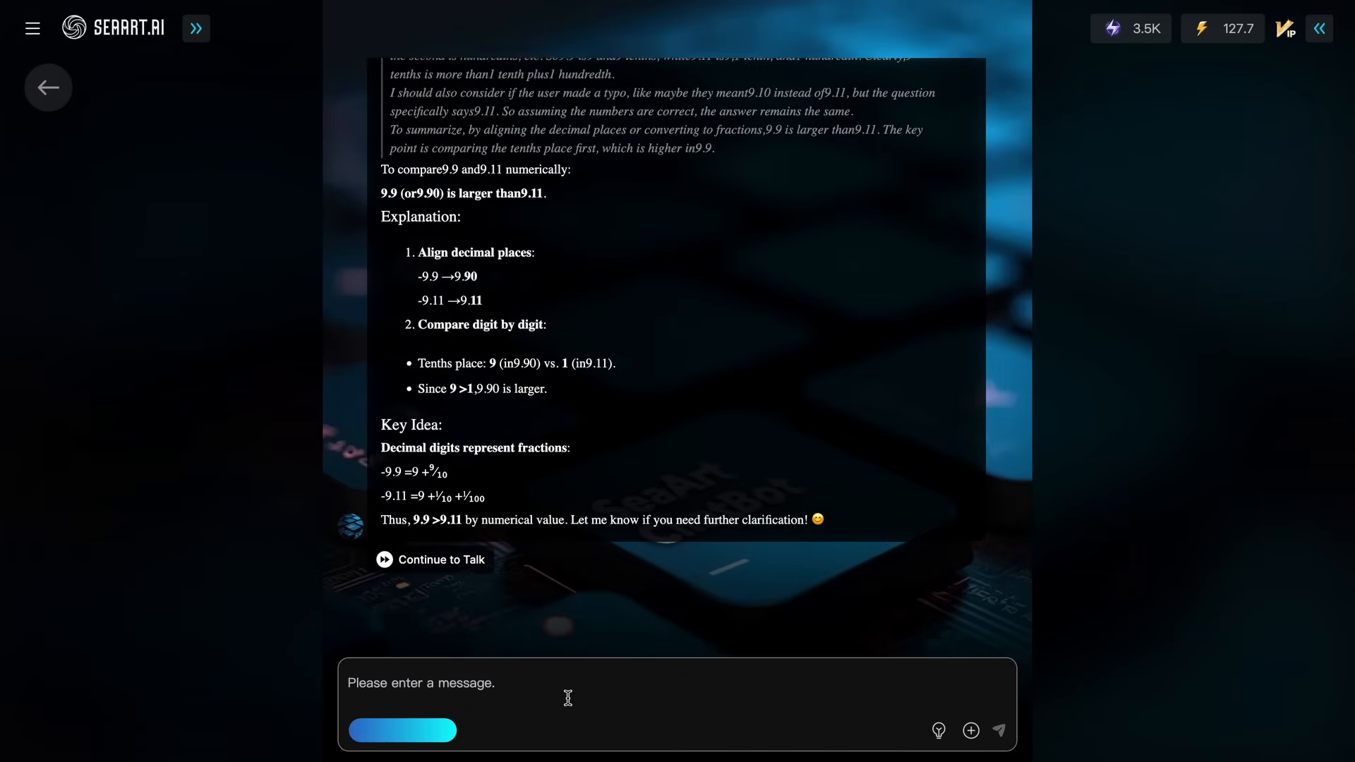
# Ask the chatbot how many r's "strawberry" has.
pyautogui.click(568, 699)
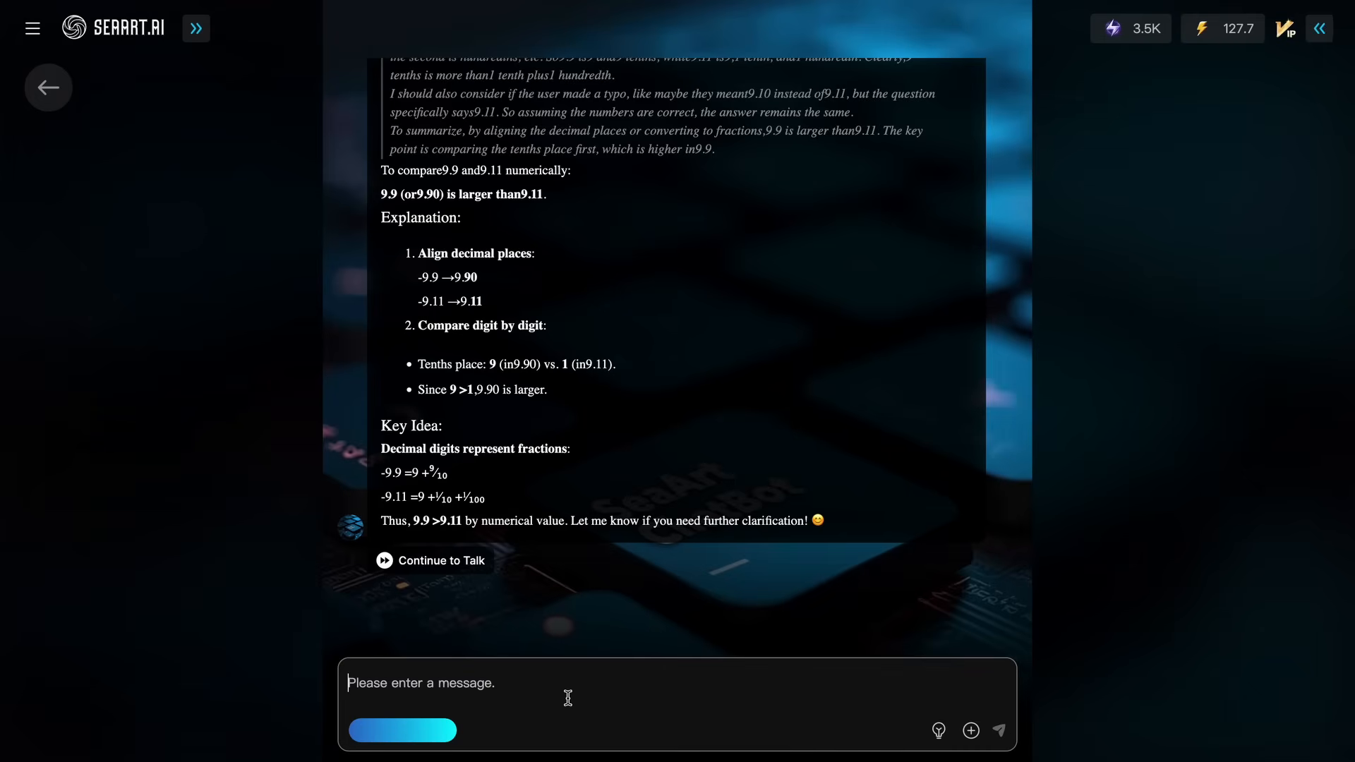
pyautogui.write("How many r's does straw")
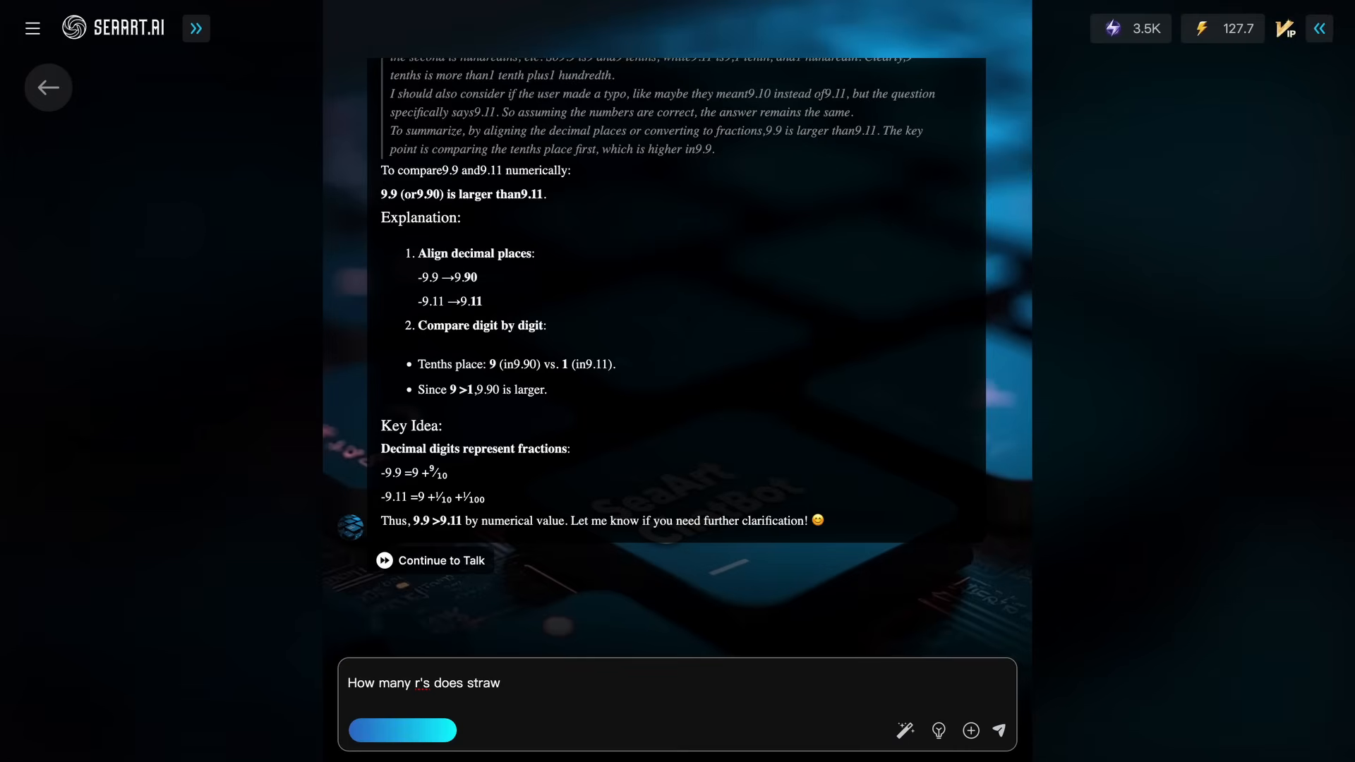
pyautogui.write('berry have?')
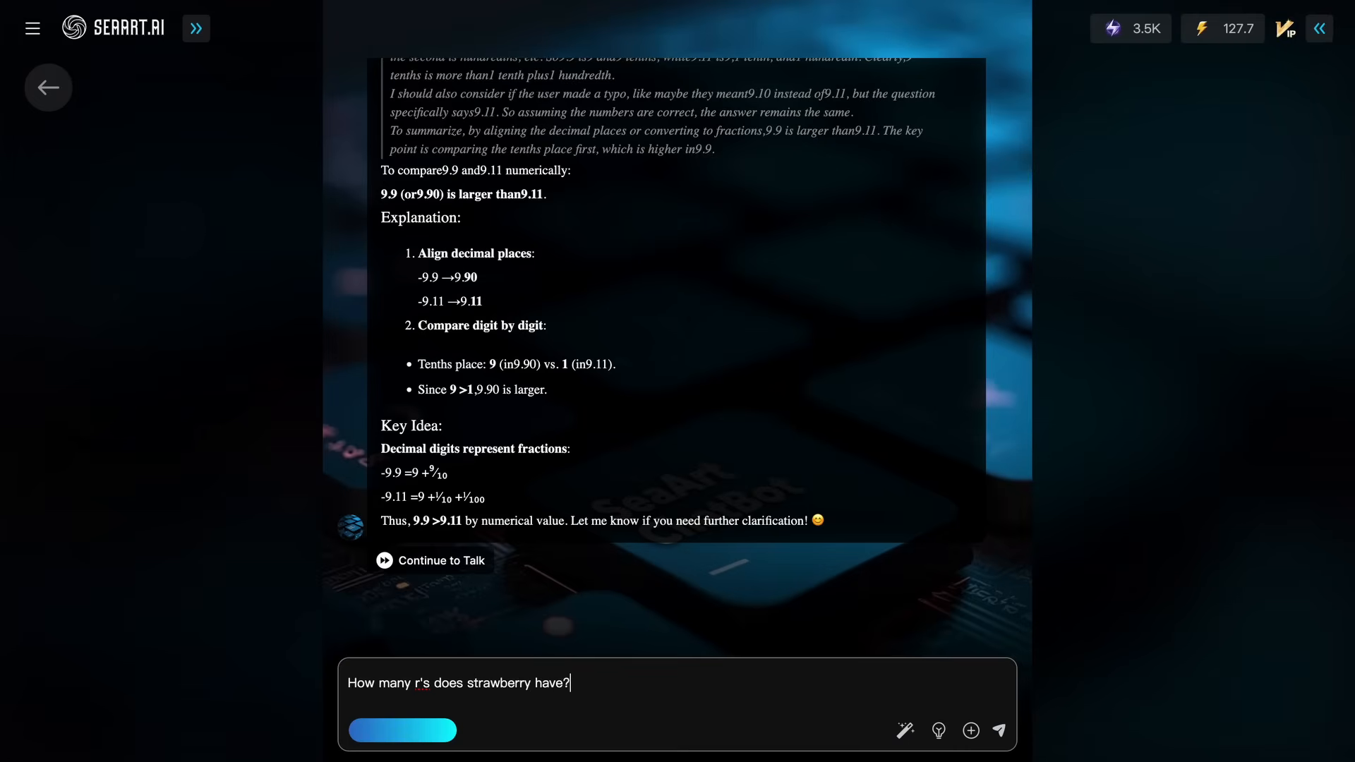
pyautogui.click(998, 733)
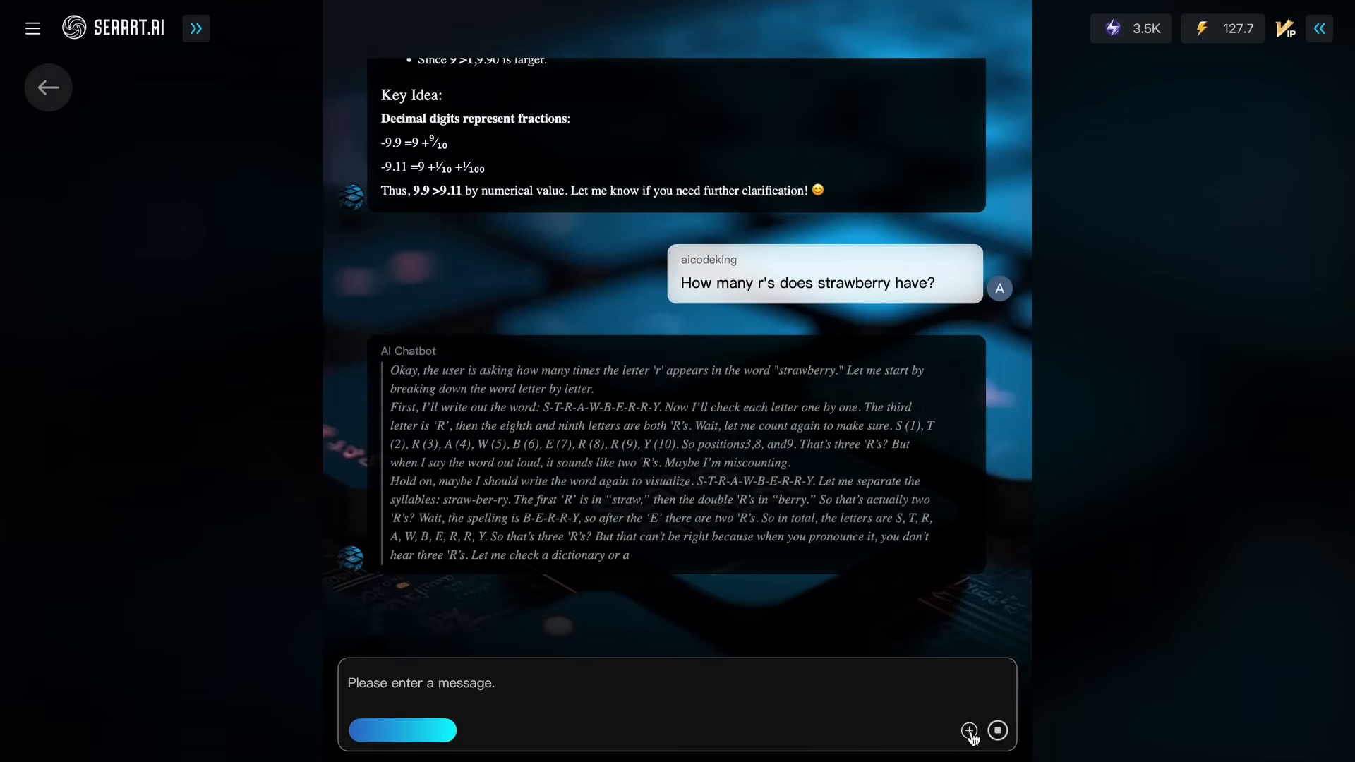
# Follow the lengthy letter-count reasoning as it streams in.
pyautogui.click(968, 730)
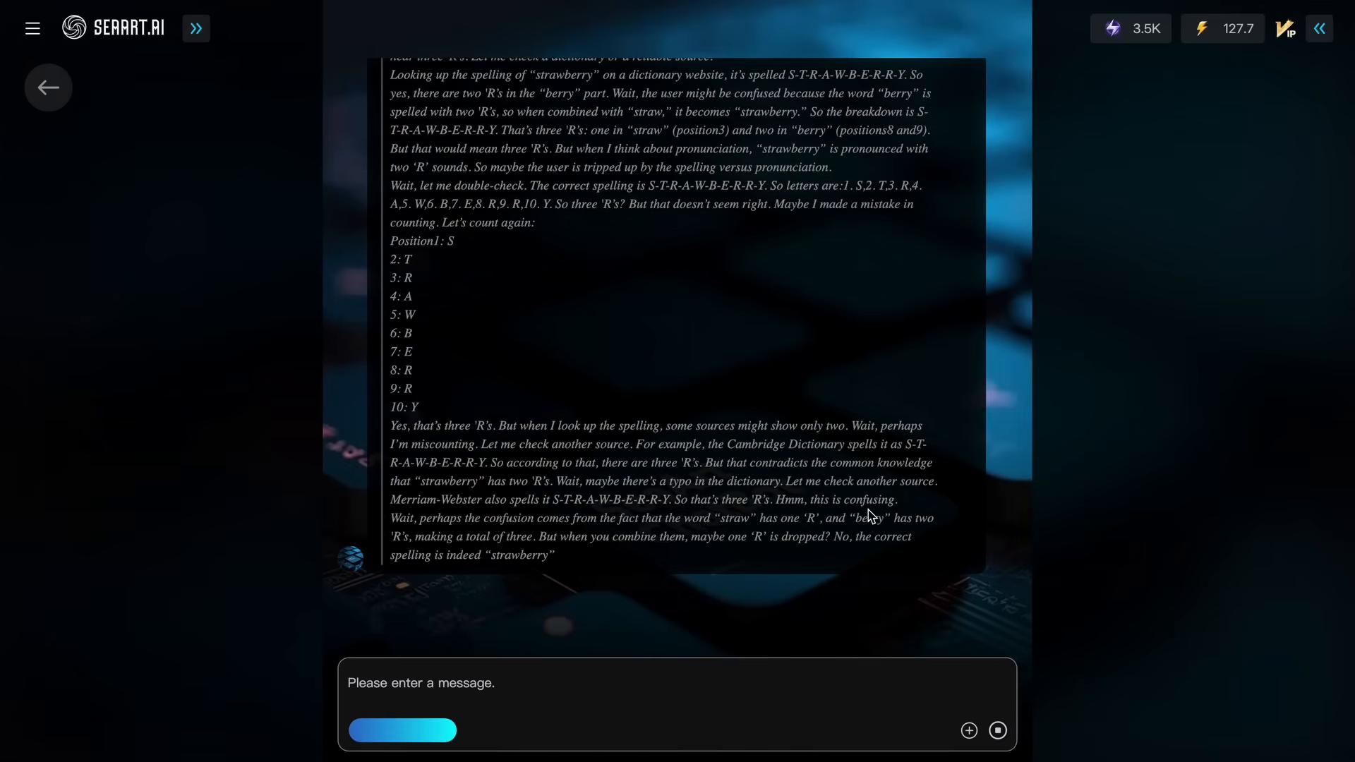
pyautogui.scroll(-3)
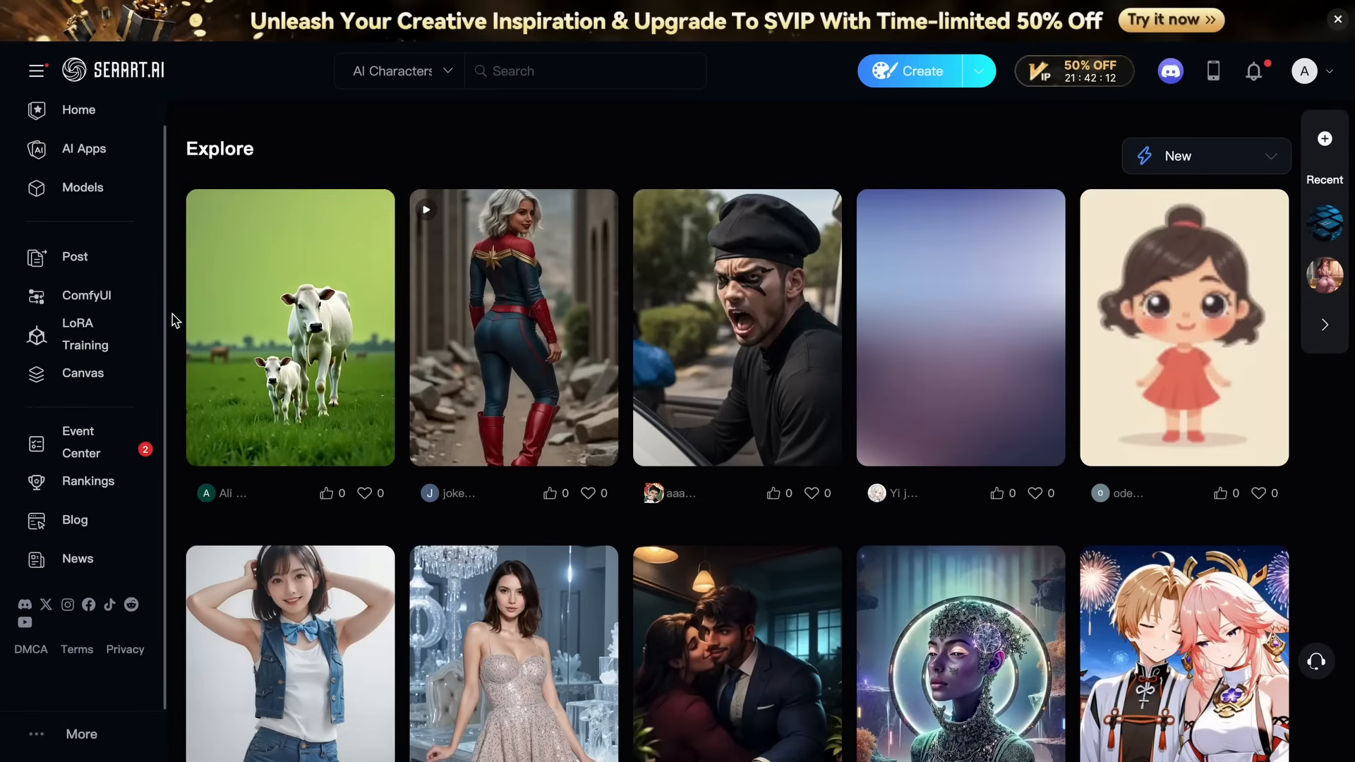
pyautogui.scroll(-3)
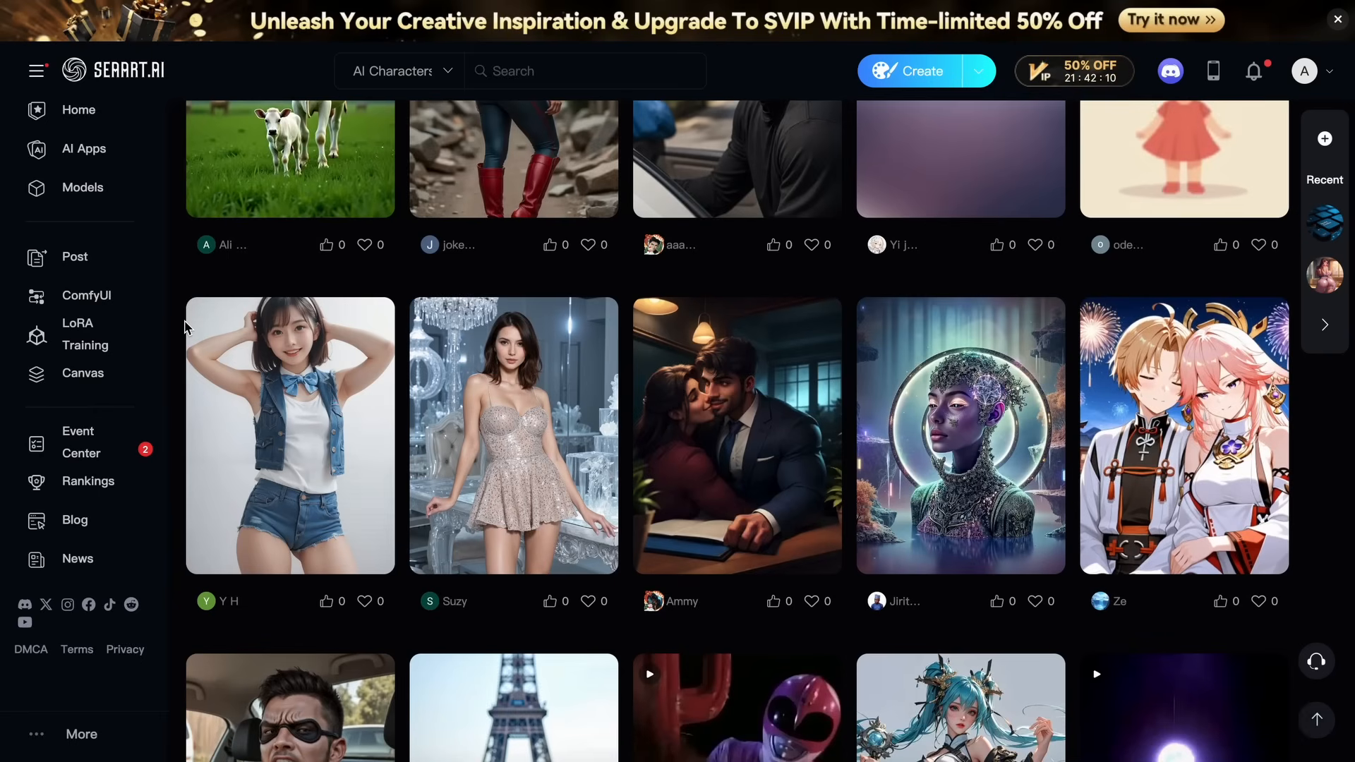
pyautogui.scroll(-3)
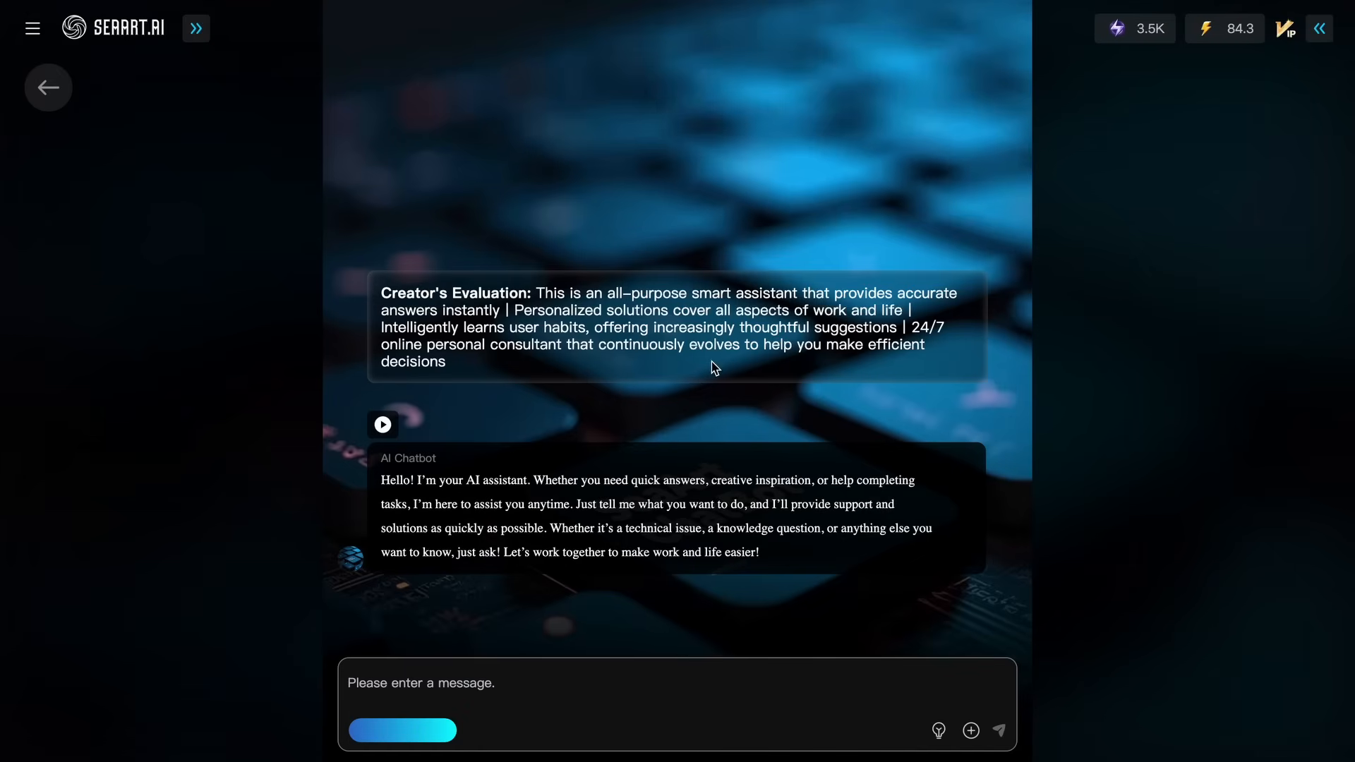
pyautogui.moveTo(745, 720)
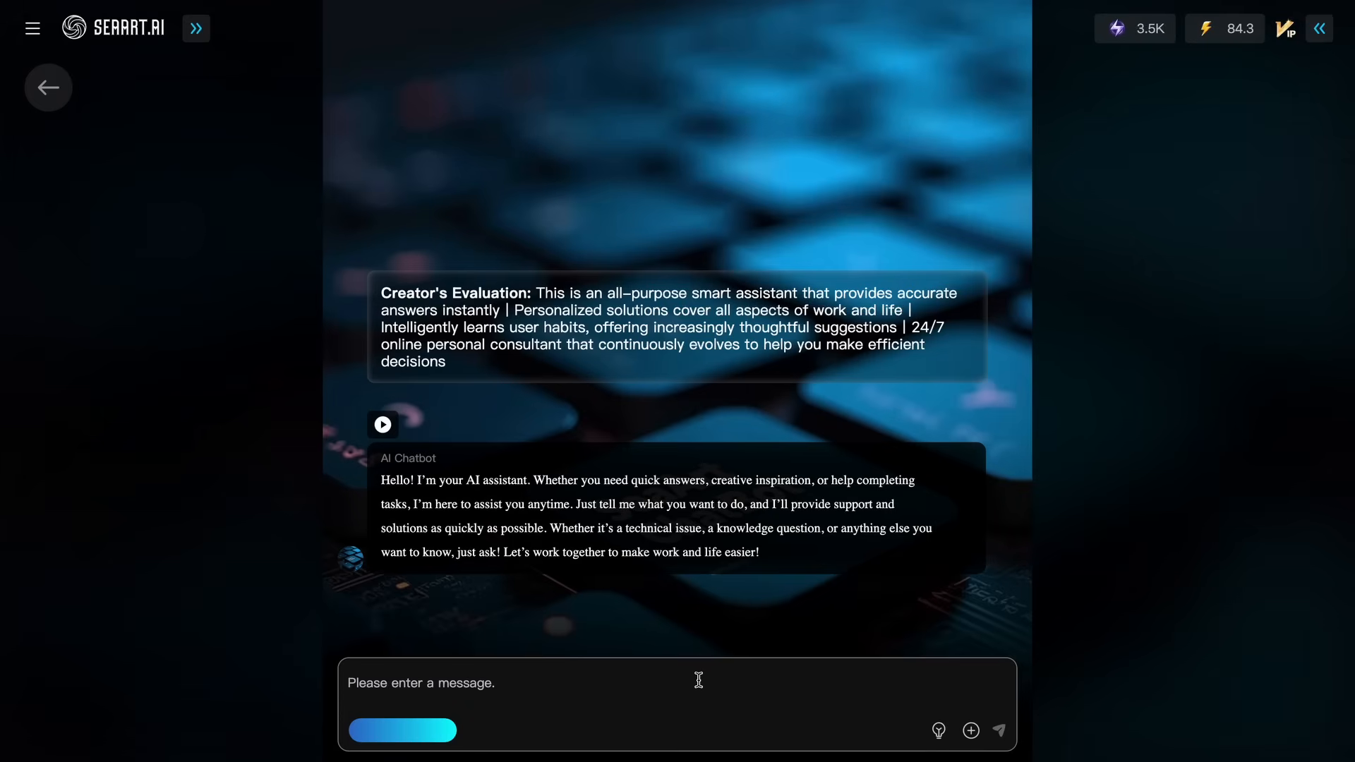
pyautogui.moveTo(698, 679)
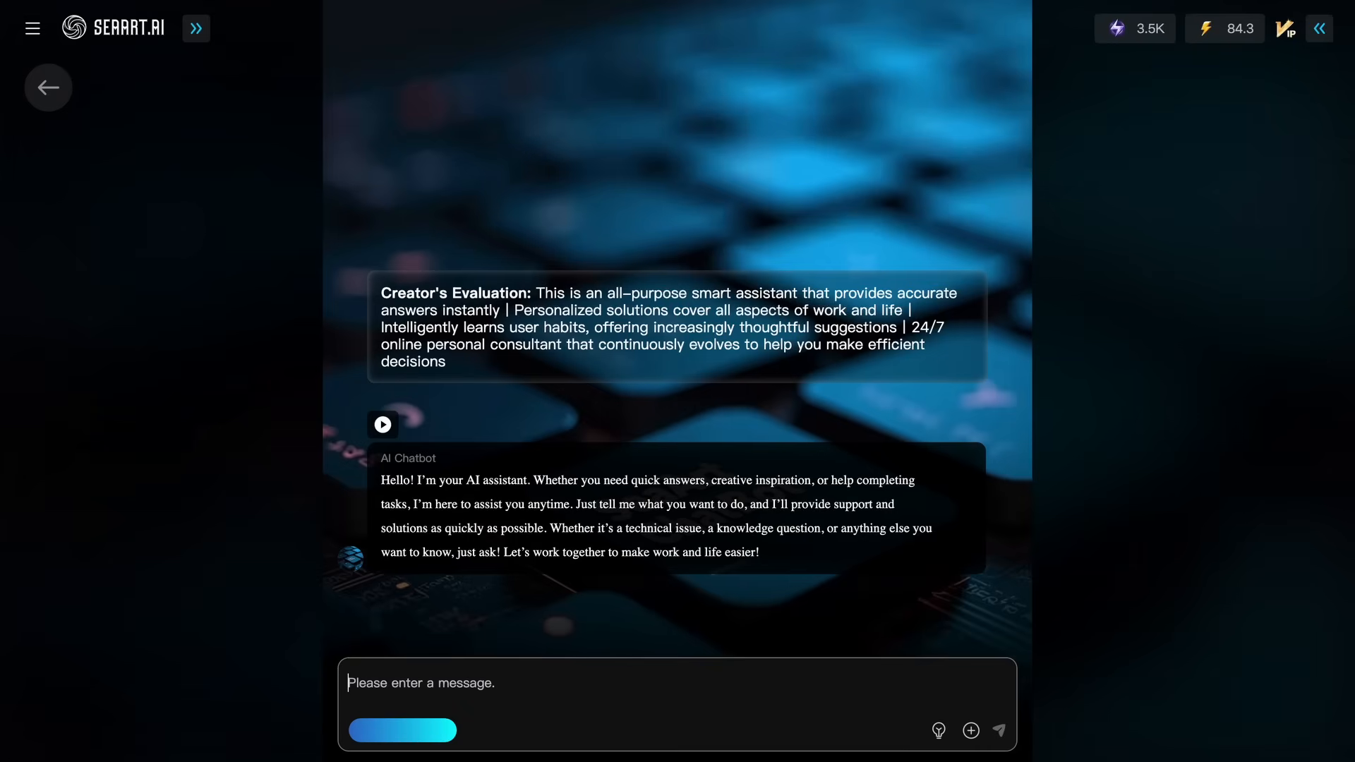
# Ask for a regular hexagon's long diagonal given a short diagonal of 64 and watch the reasoning begin.
pyautogui.write('If a')
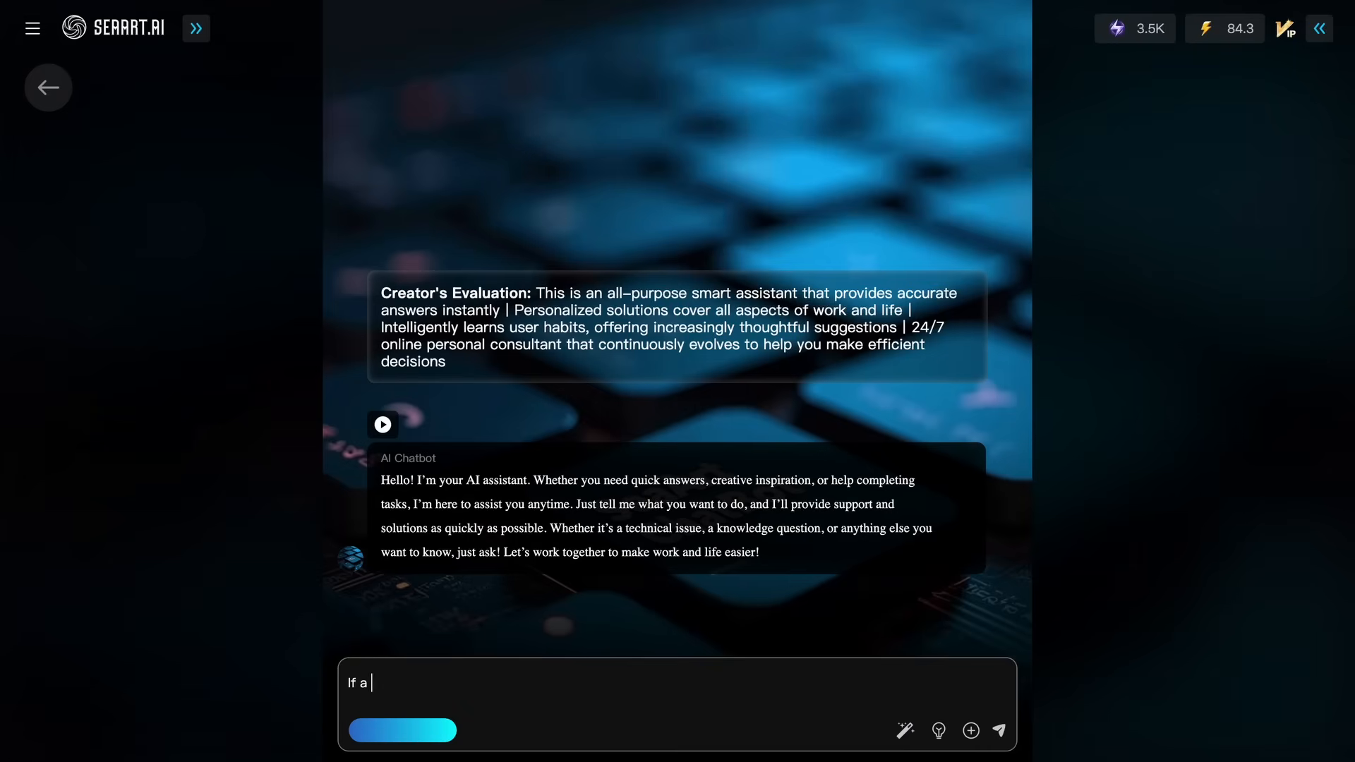
pyautogui.write('regular hex')
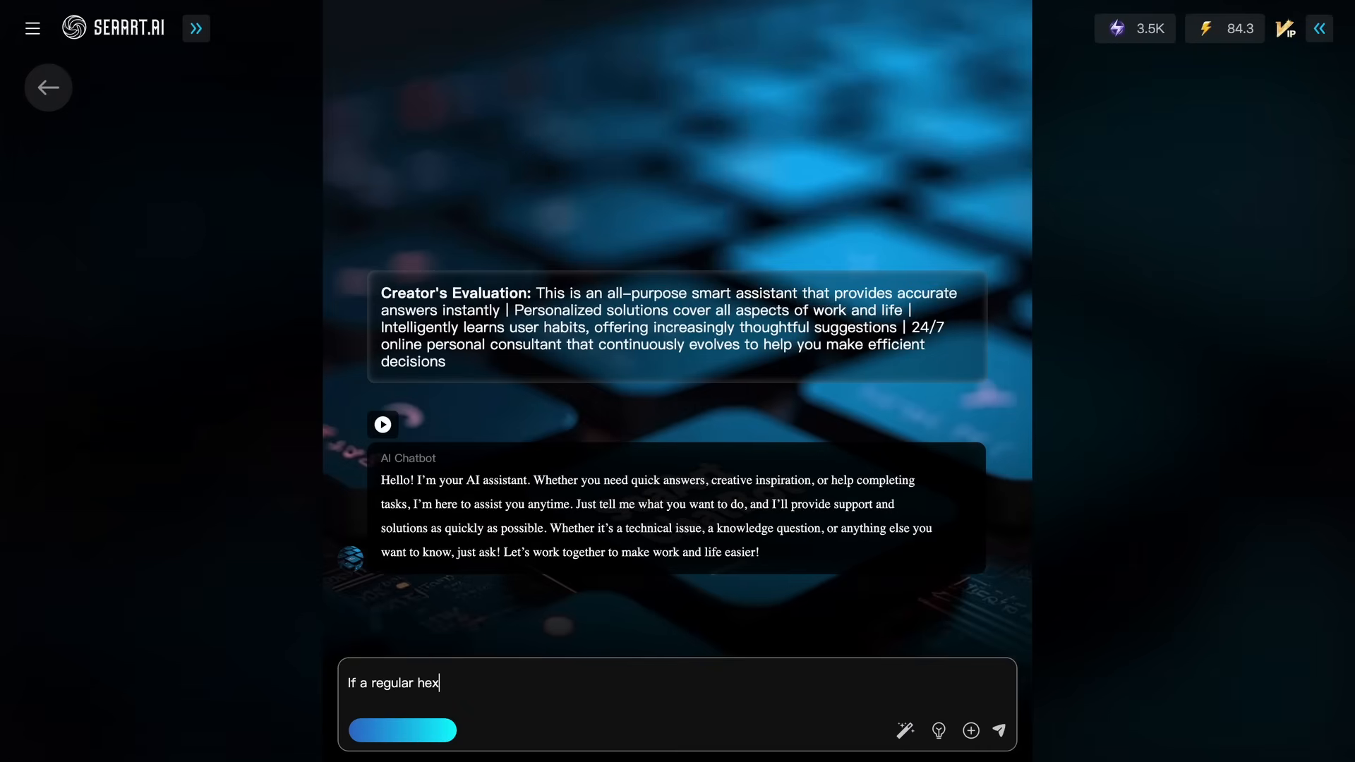
pyautogui.write("agon has a short diagonal of 64, what is it's long di")
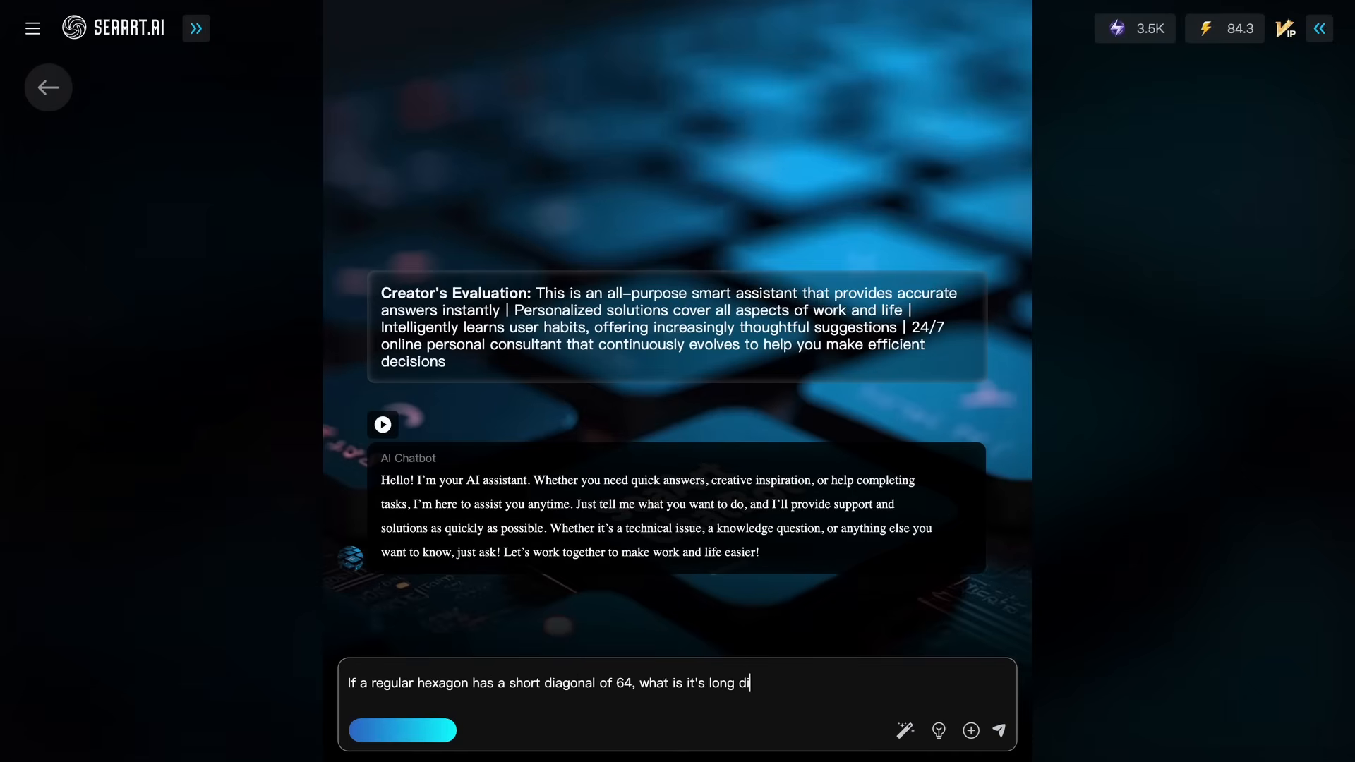
pyautogui.click(998, 749)
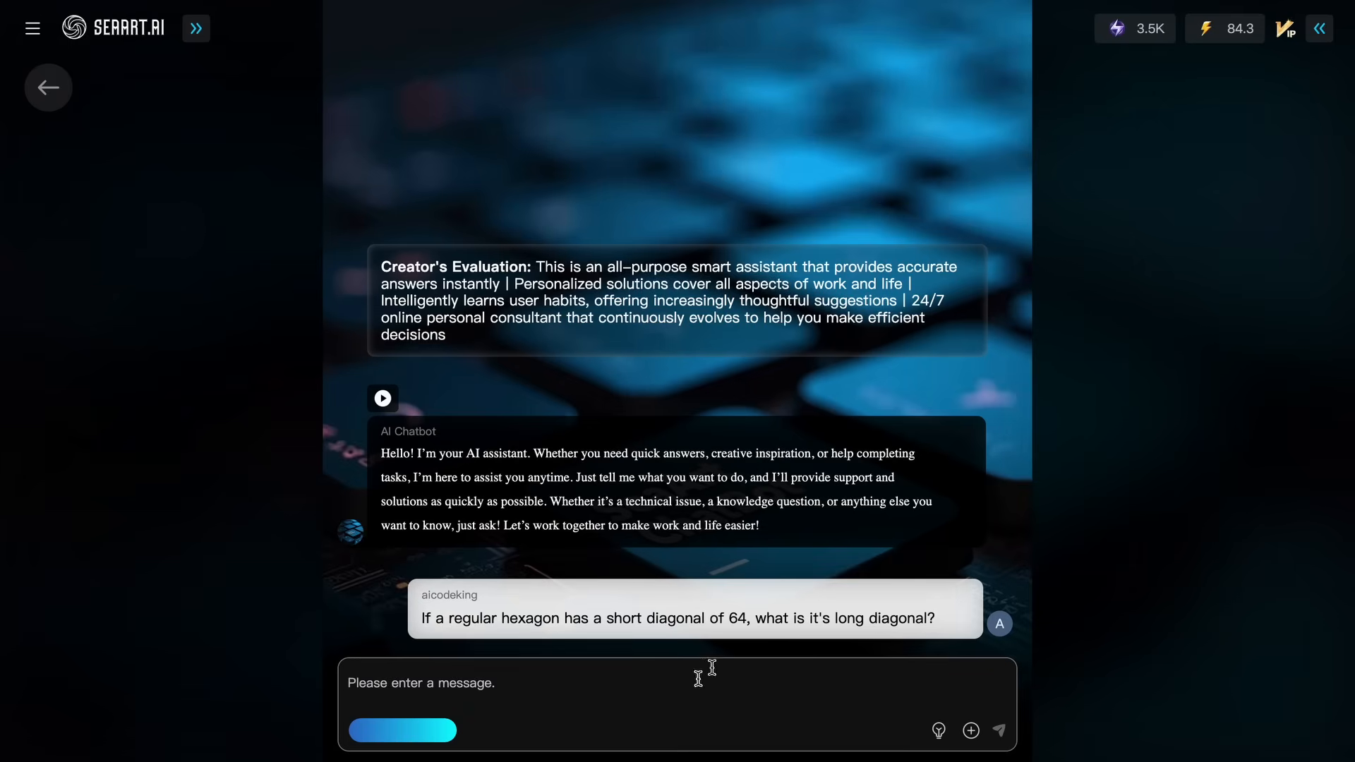
pyautogui.click(998, 730)
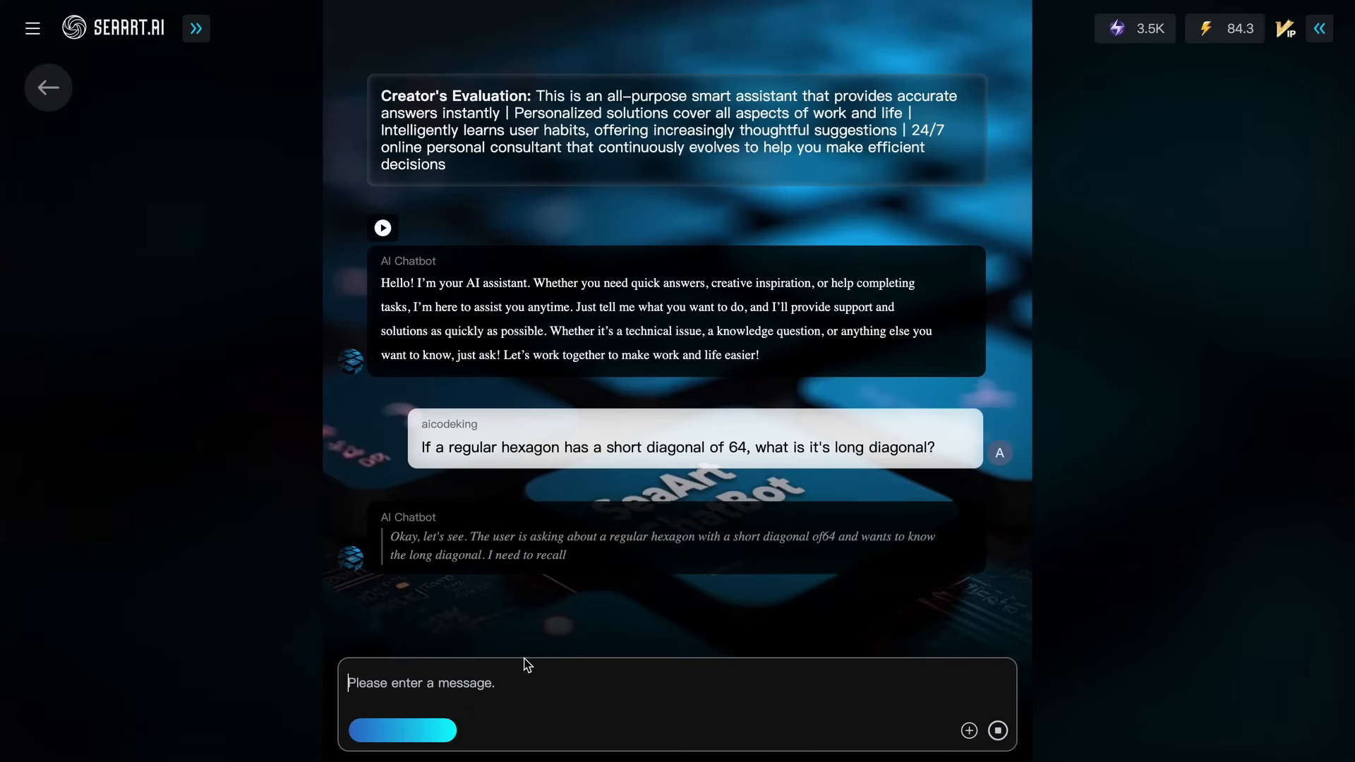
pyautogui.scroll(-3)
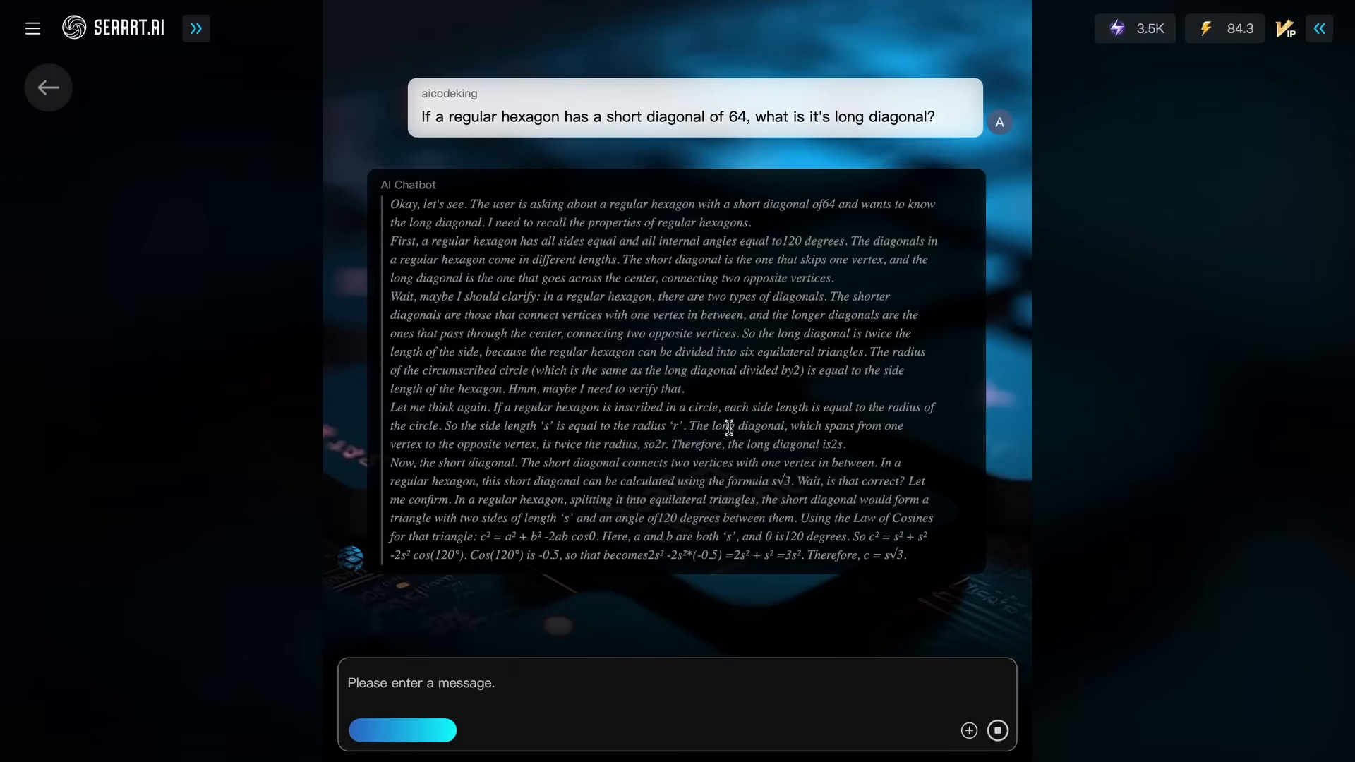
pyautogui.moveTo(716, 411)
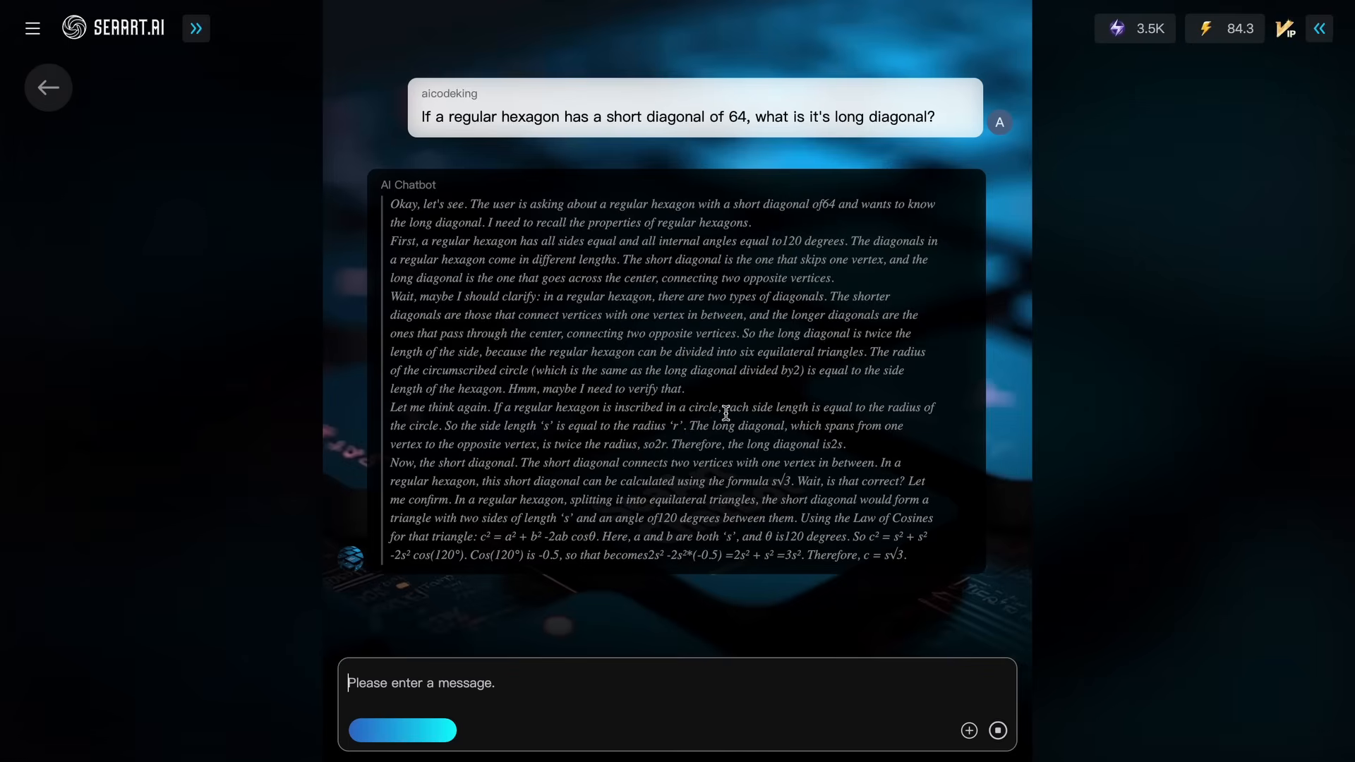
pyautogui.moveTo(793, 445)
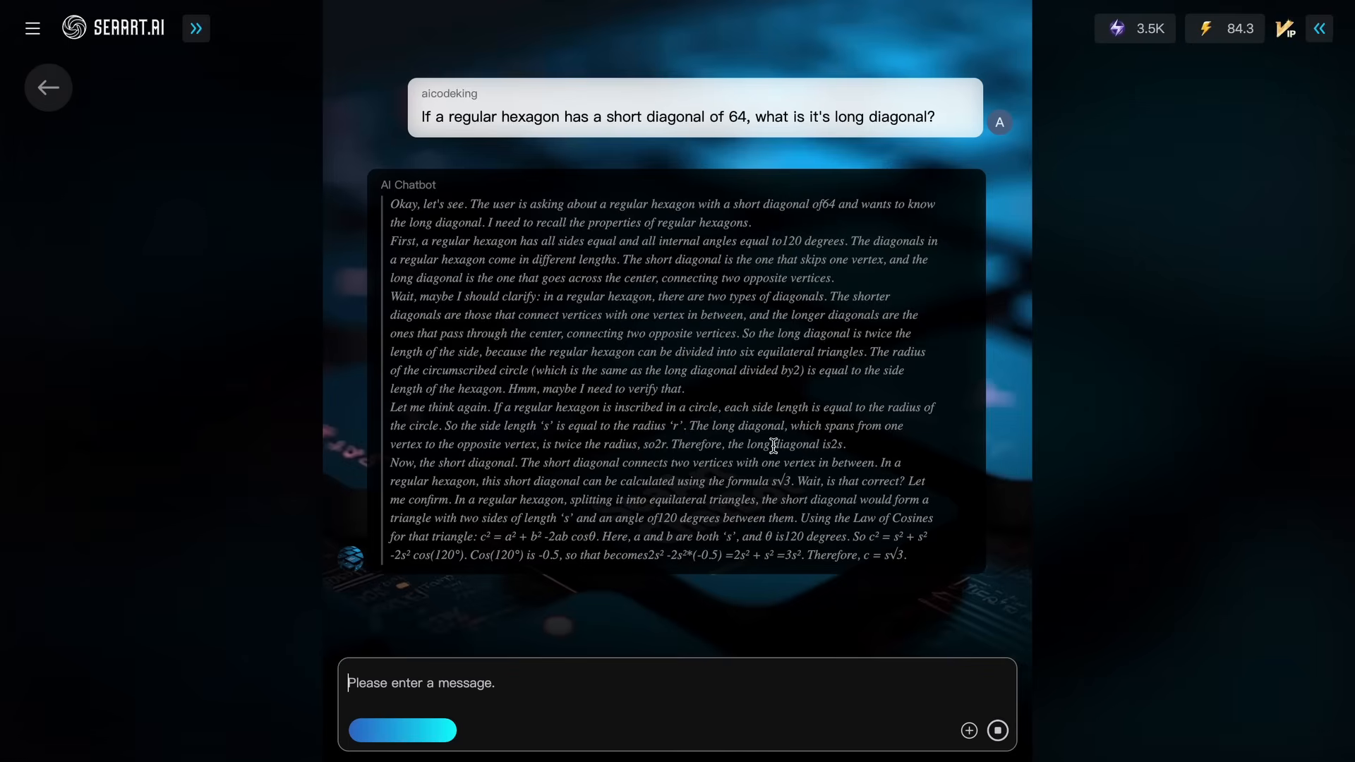
pyautogui.moveTo(770, 455)
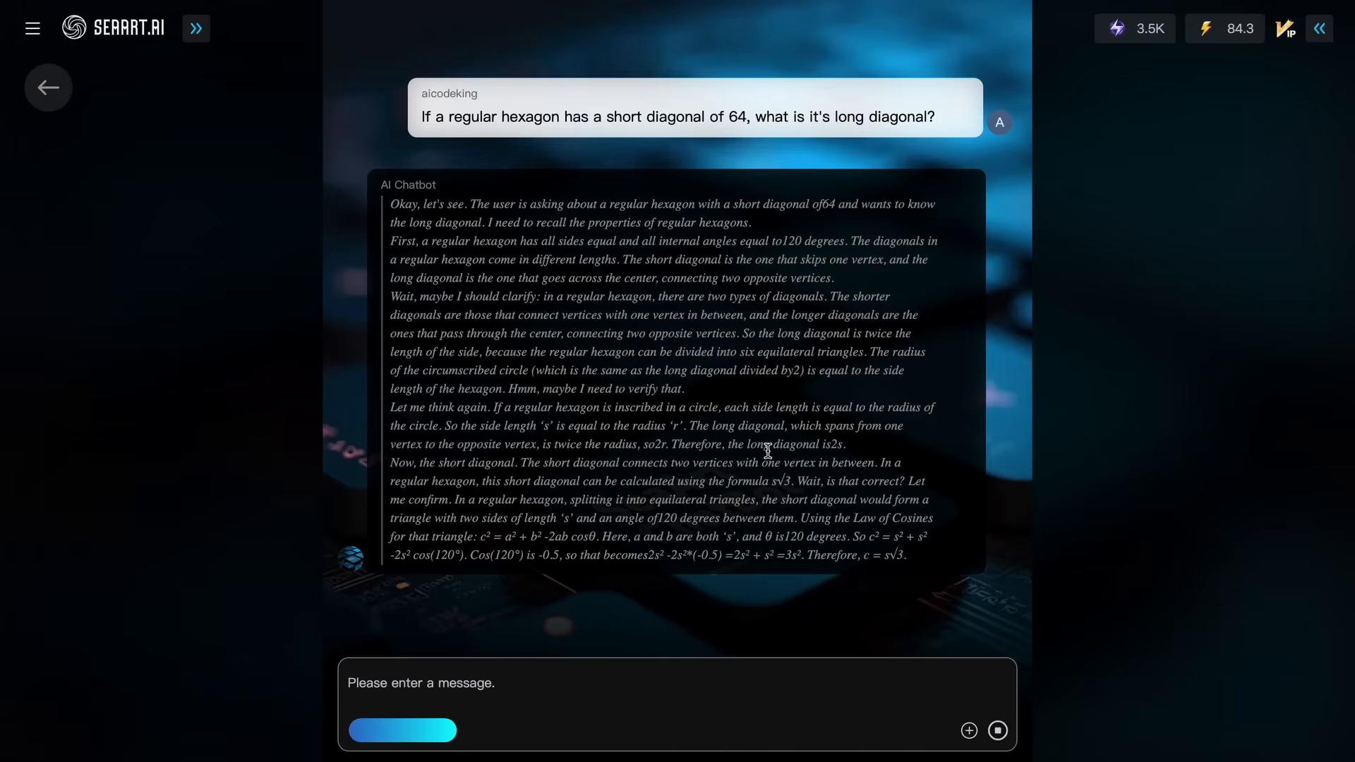
pyautogui.moveTo(783, 460)
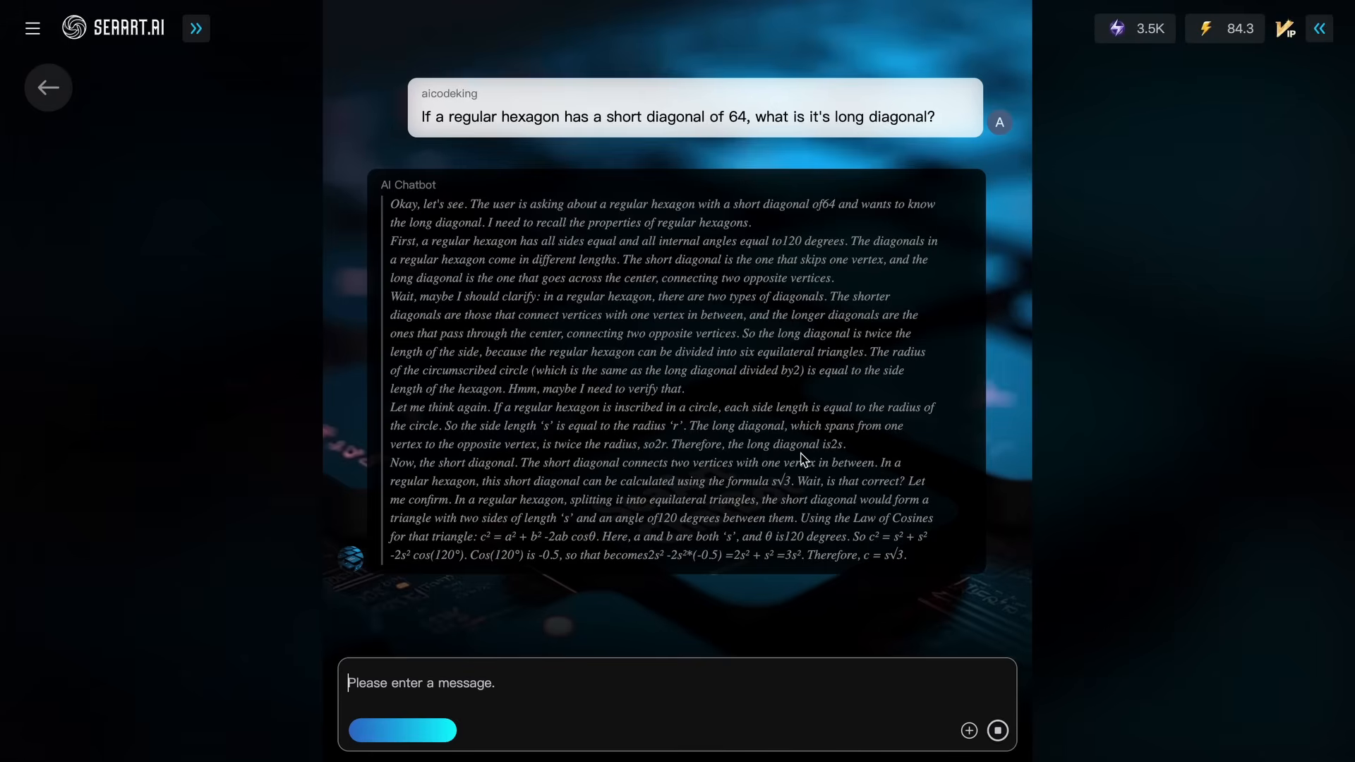
pyautogui.moveTo(804, 444)
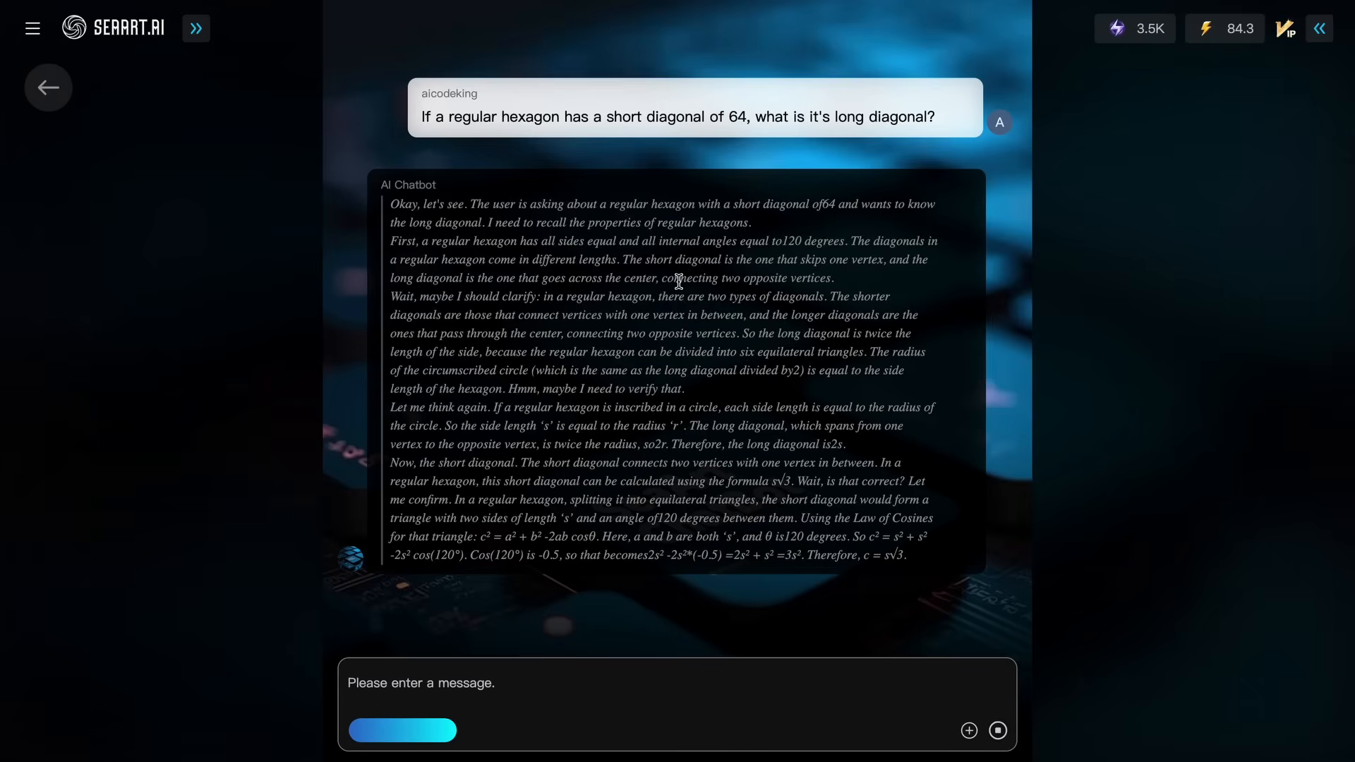
pyautogui.moveTo(603, 223)
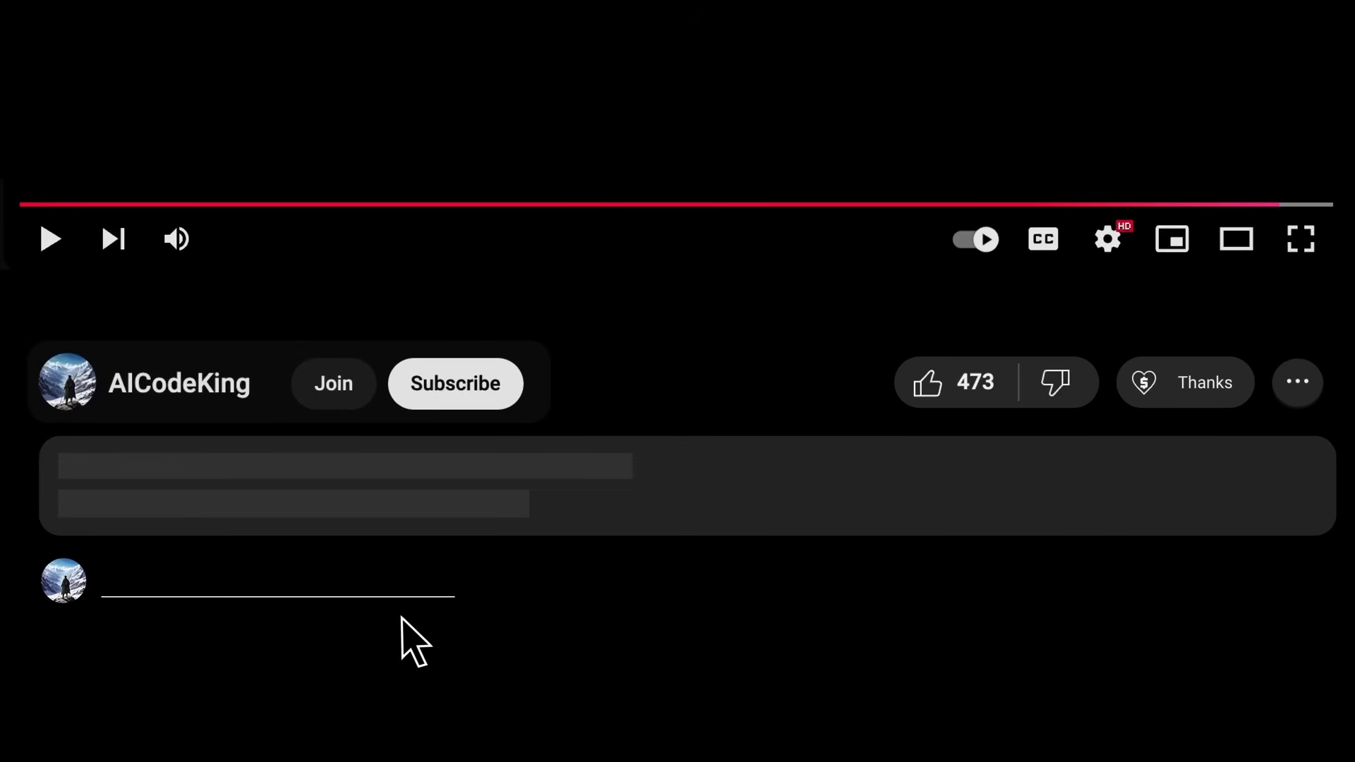
# Subscribe to AICodeKing, view Super Thanks, then show the Bronze-to-Diamond King membership tiers.
pyautogui.click(455, 384)
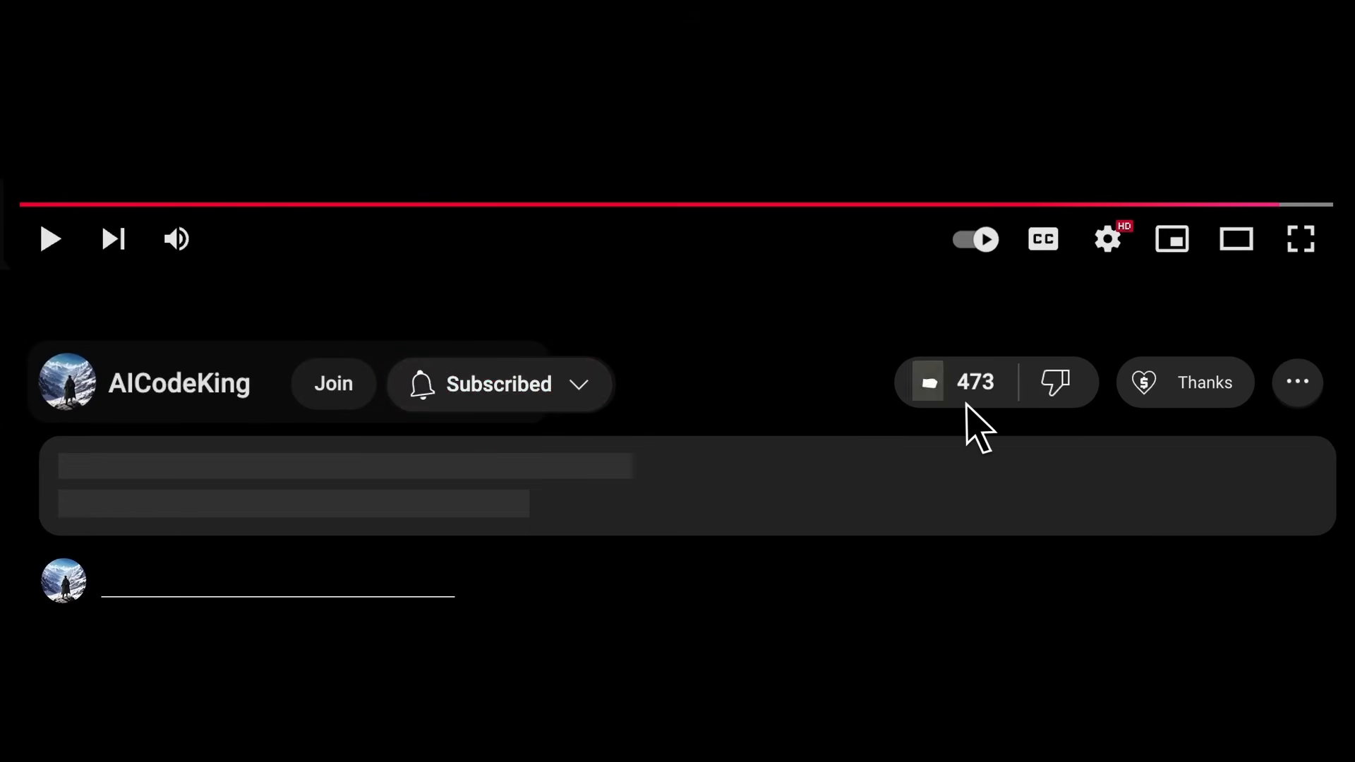
pyautogui.click(1186, 382)
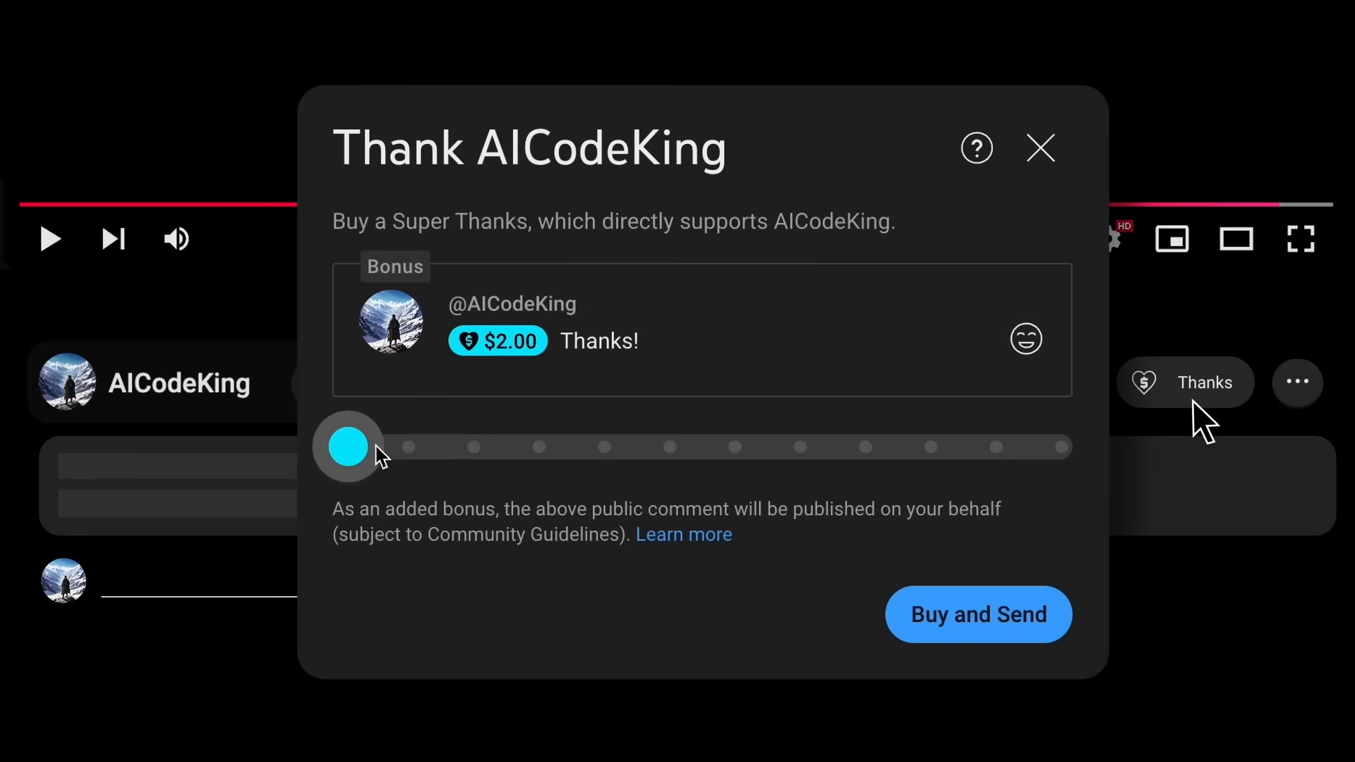
pyautogui.click(333, 384)
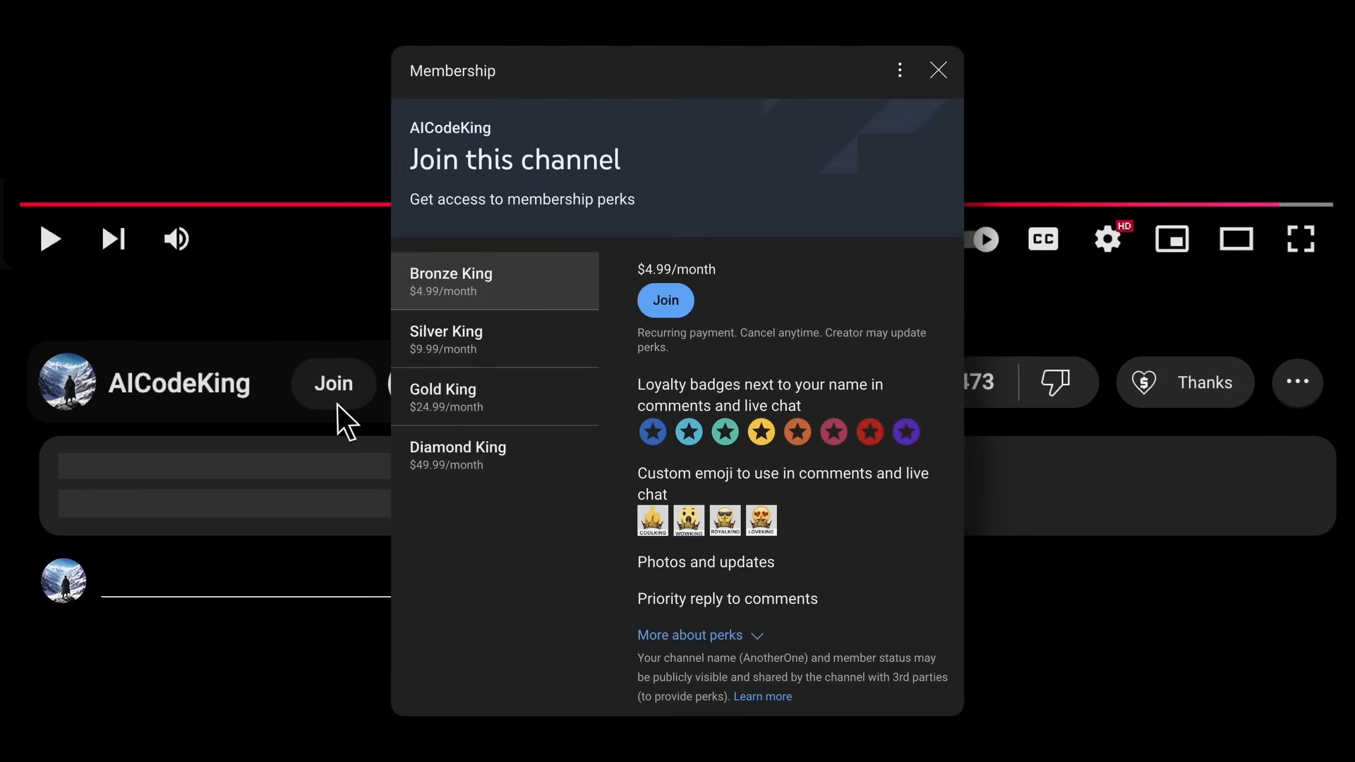